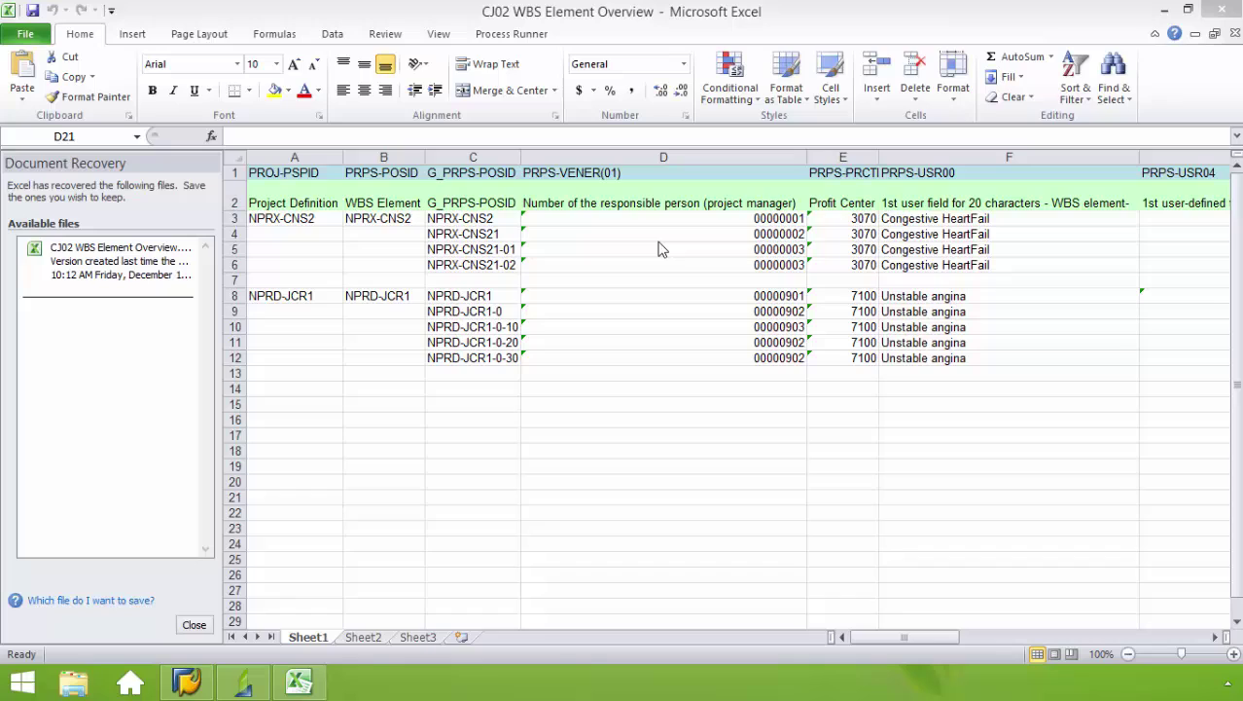
mouse_move(322, 233)
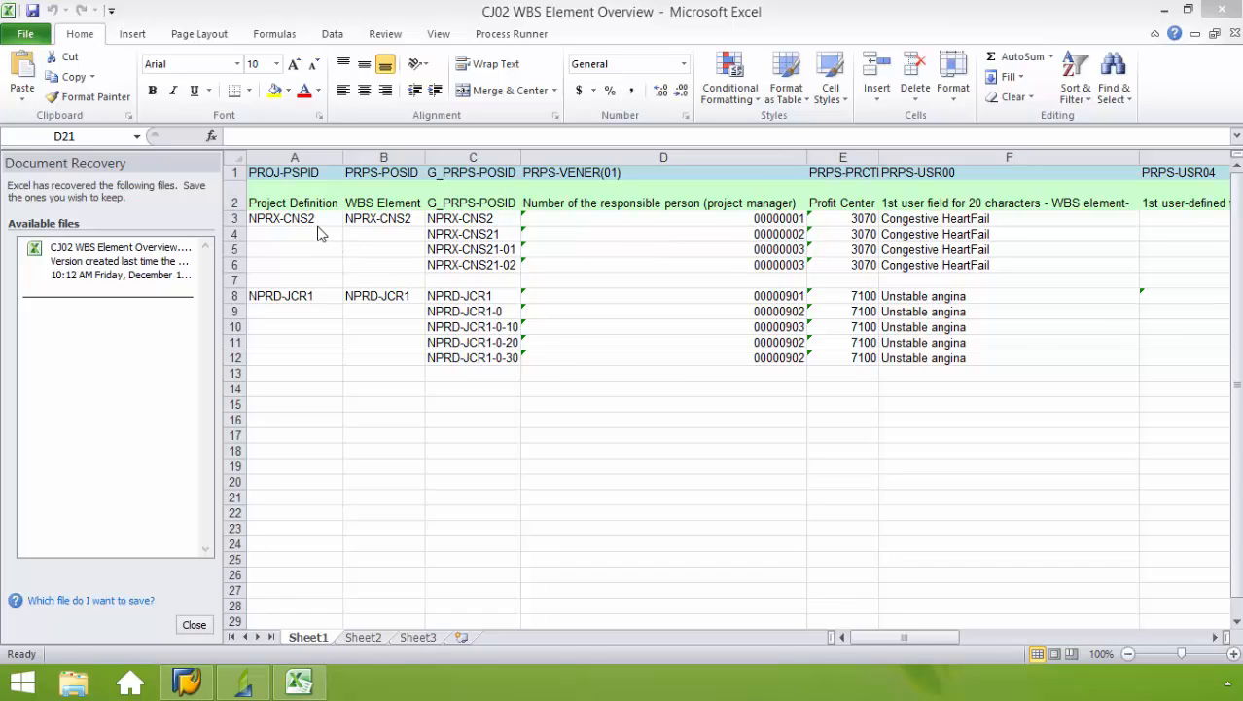
mouse_move(504, 272)
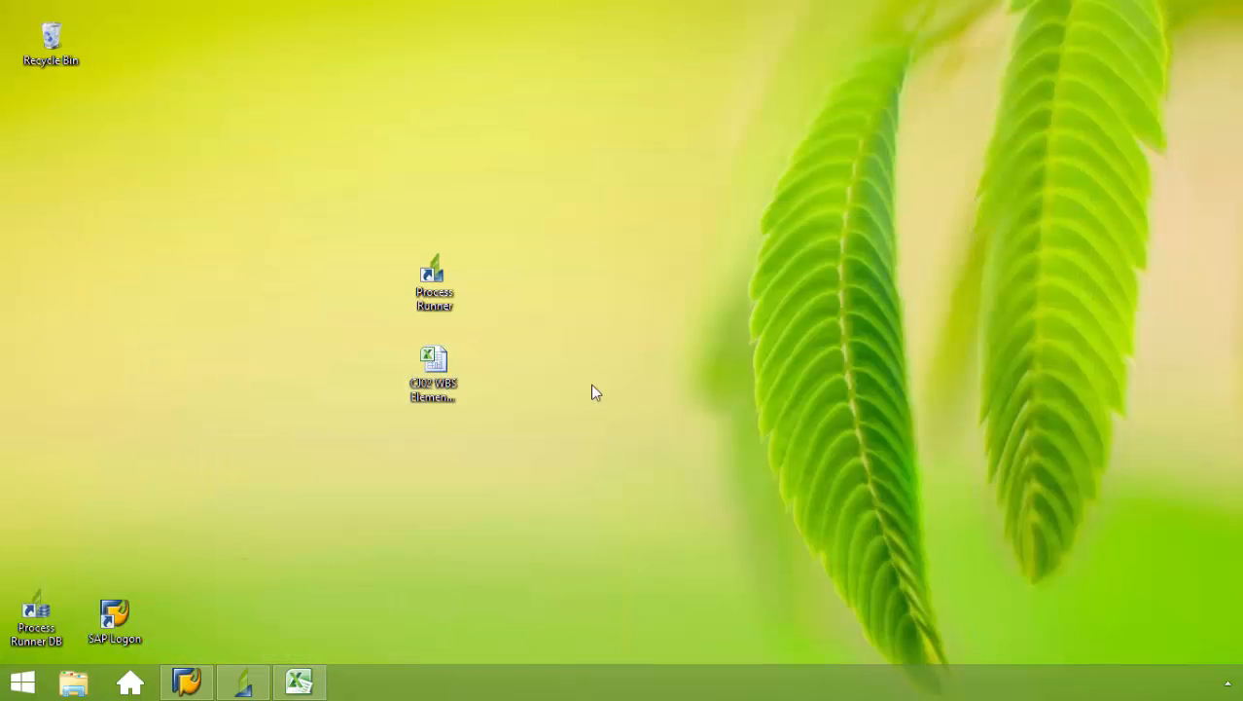
Launch Process Runner and start a new process file for transaction code CJ02
double_click(434, 282)
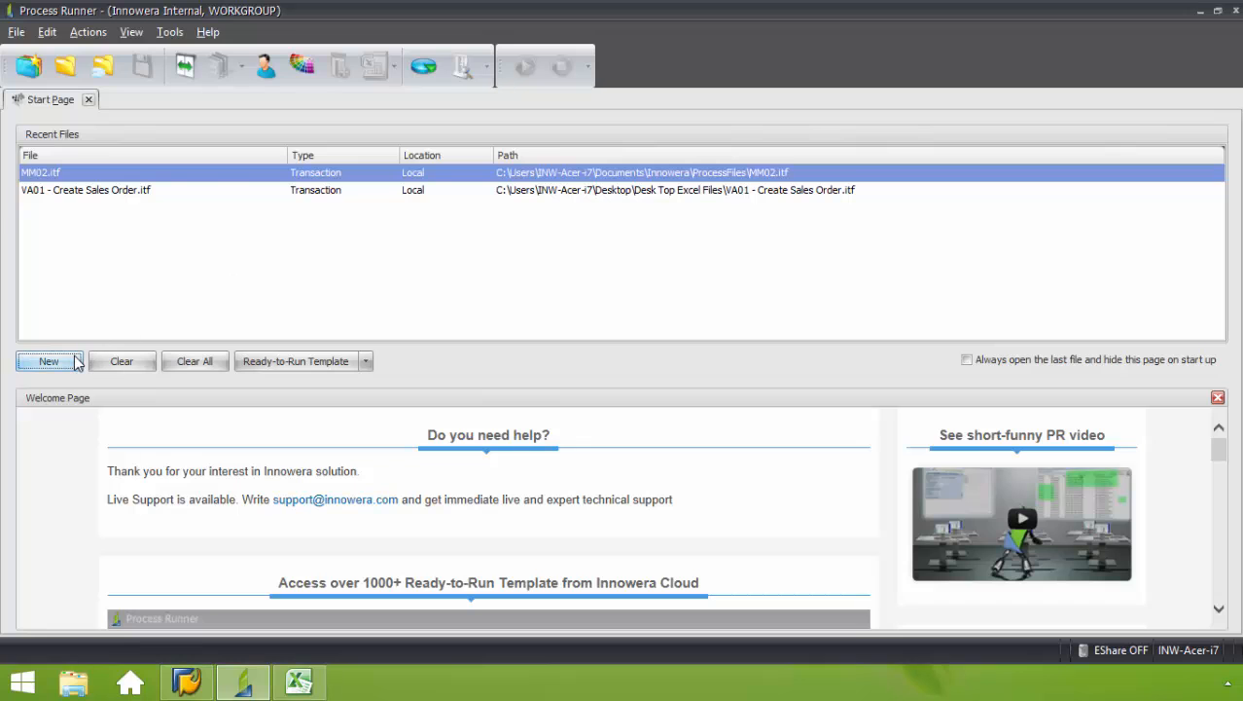
click(47, 361)
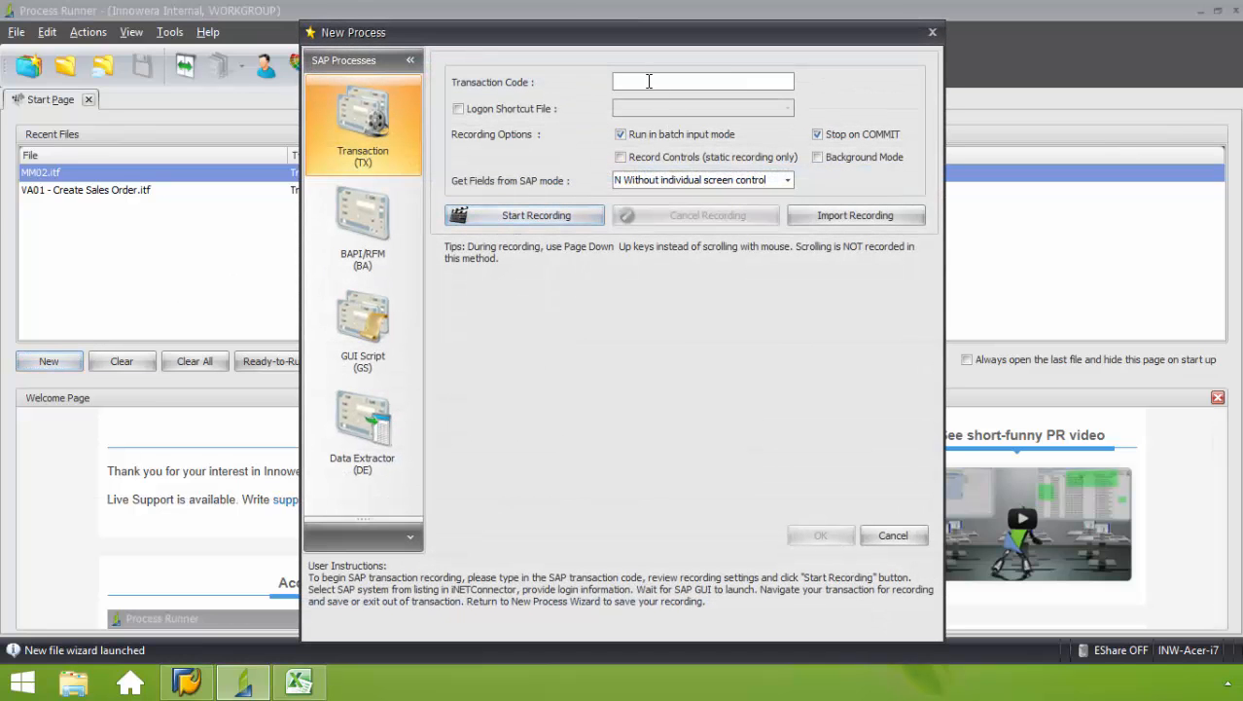
mouse_move(649, 81)
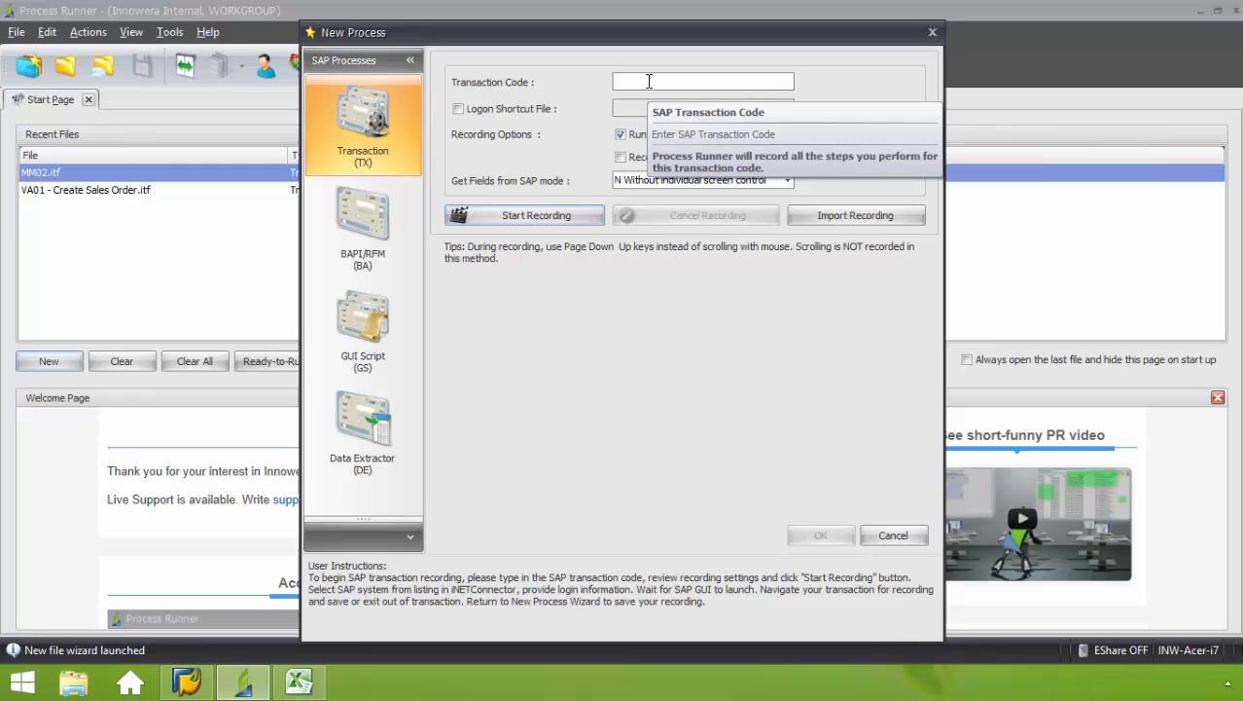
text(CJ02)
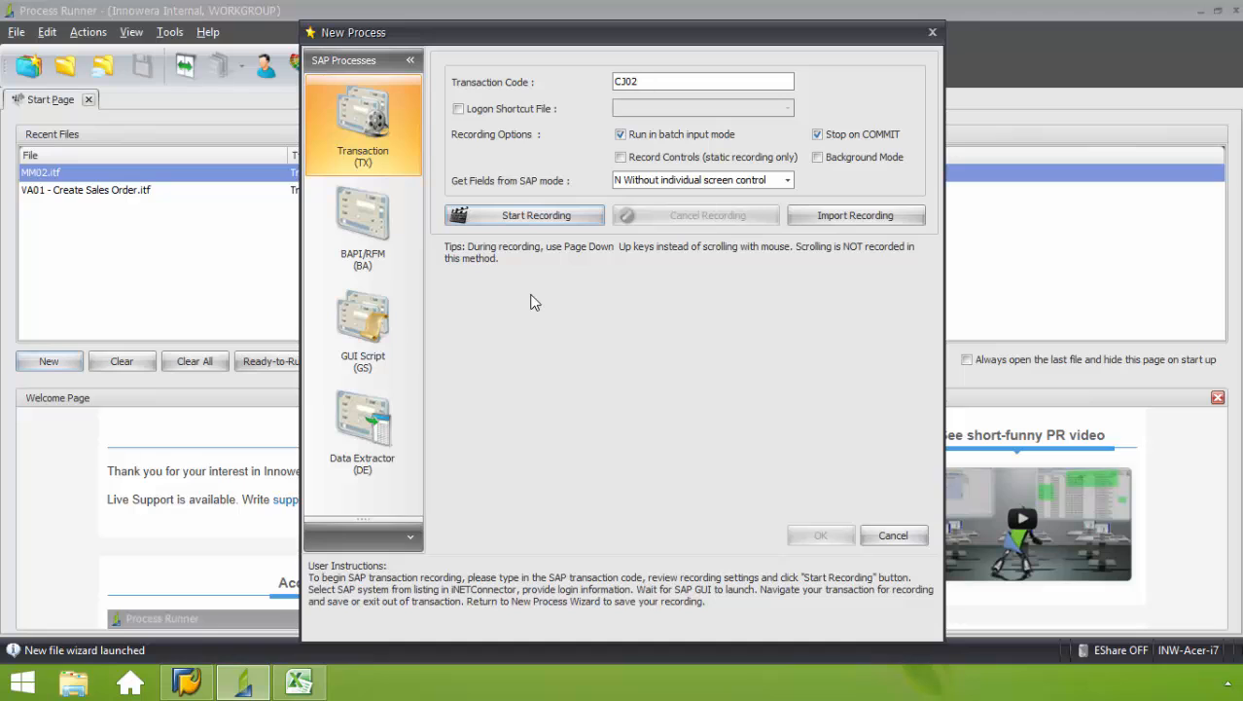
Start recording CJ02 and log on to the DAEMO 1 SAP system
click(524, 215)
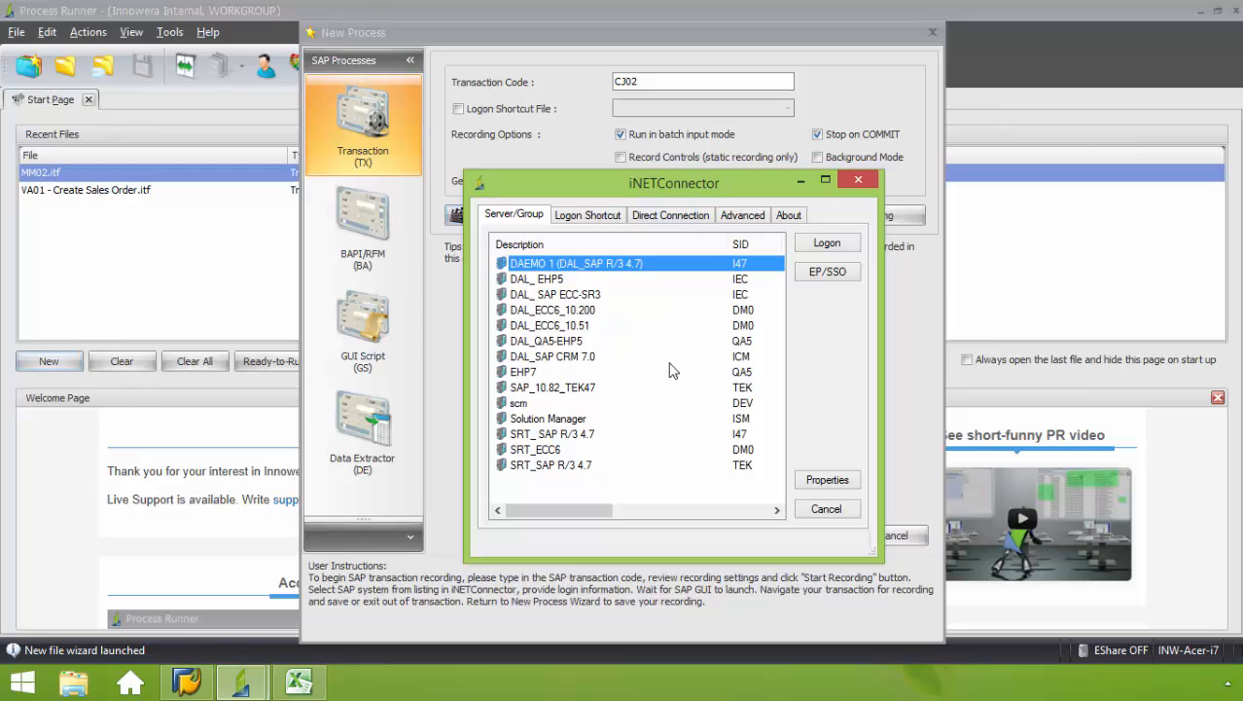
mouse_move(642, 355)
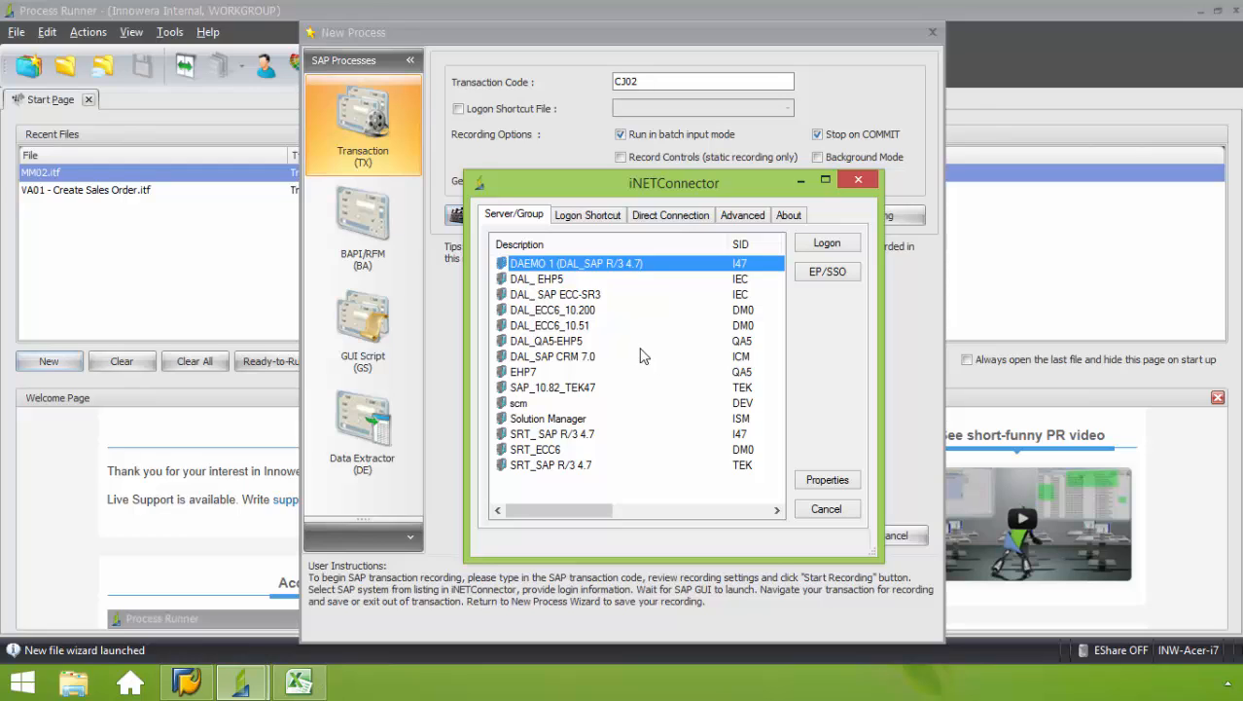
mouse_move(618, 361)
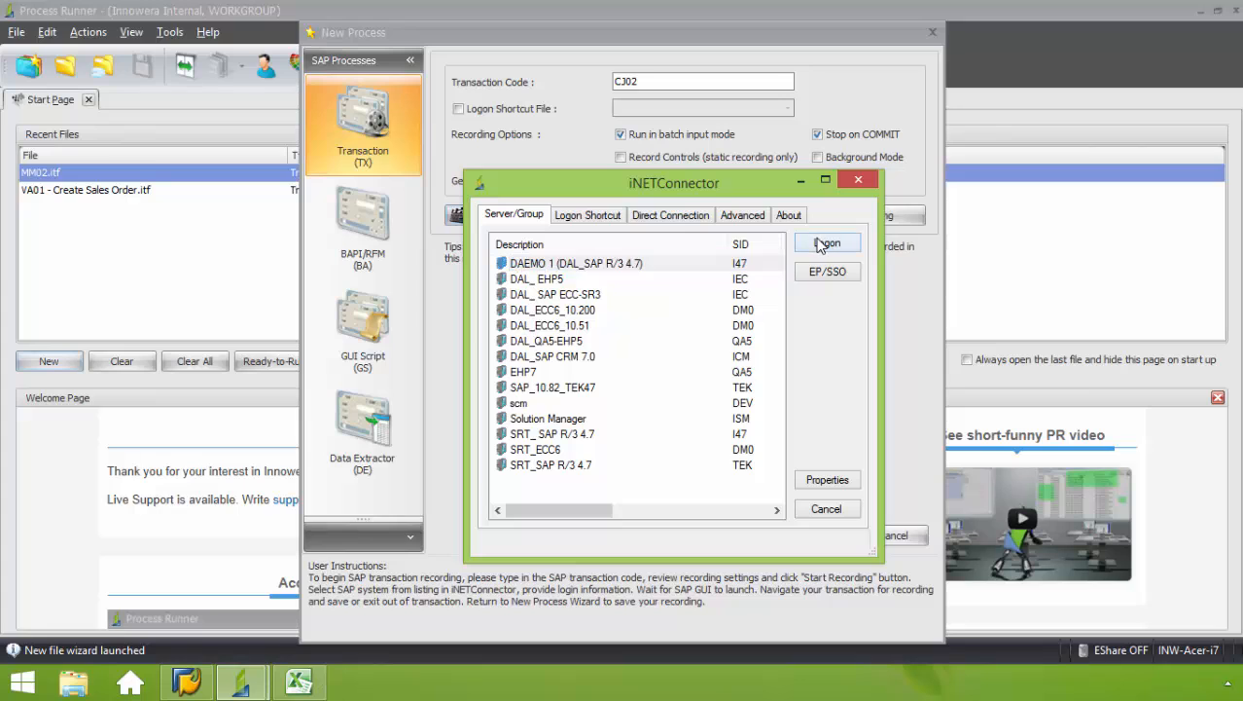
click(826, 242)
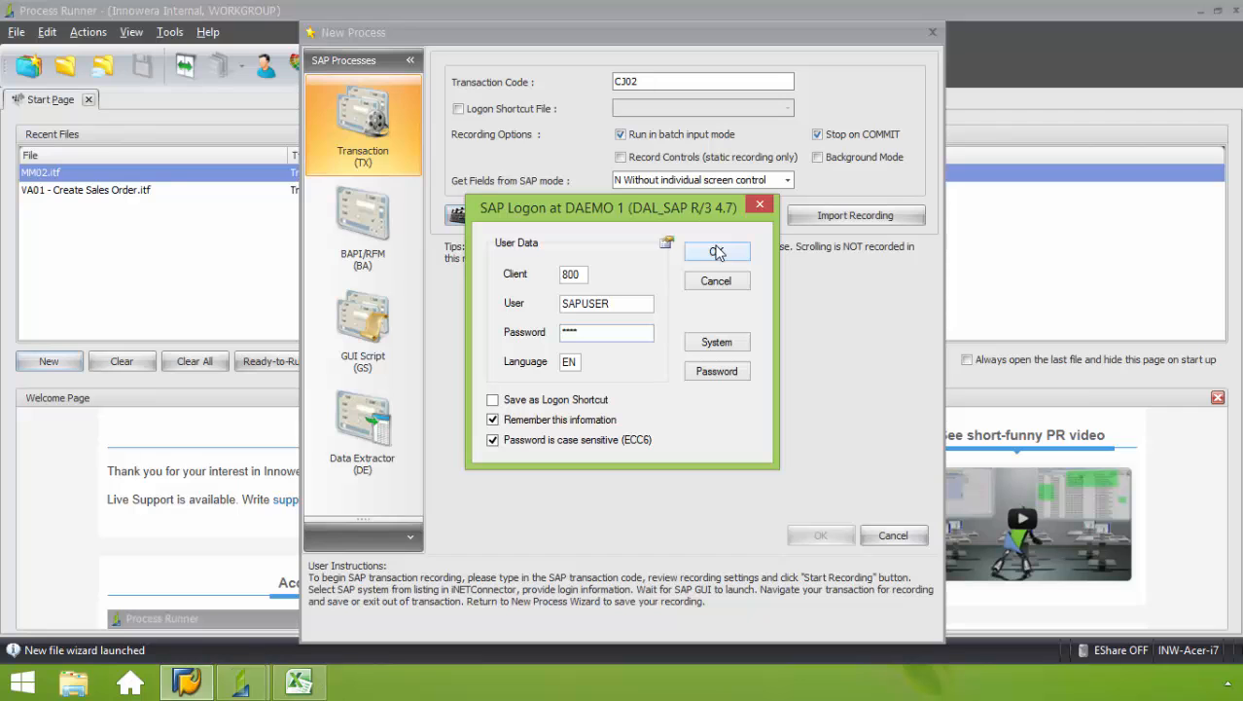
click(716, 251)
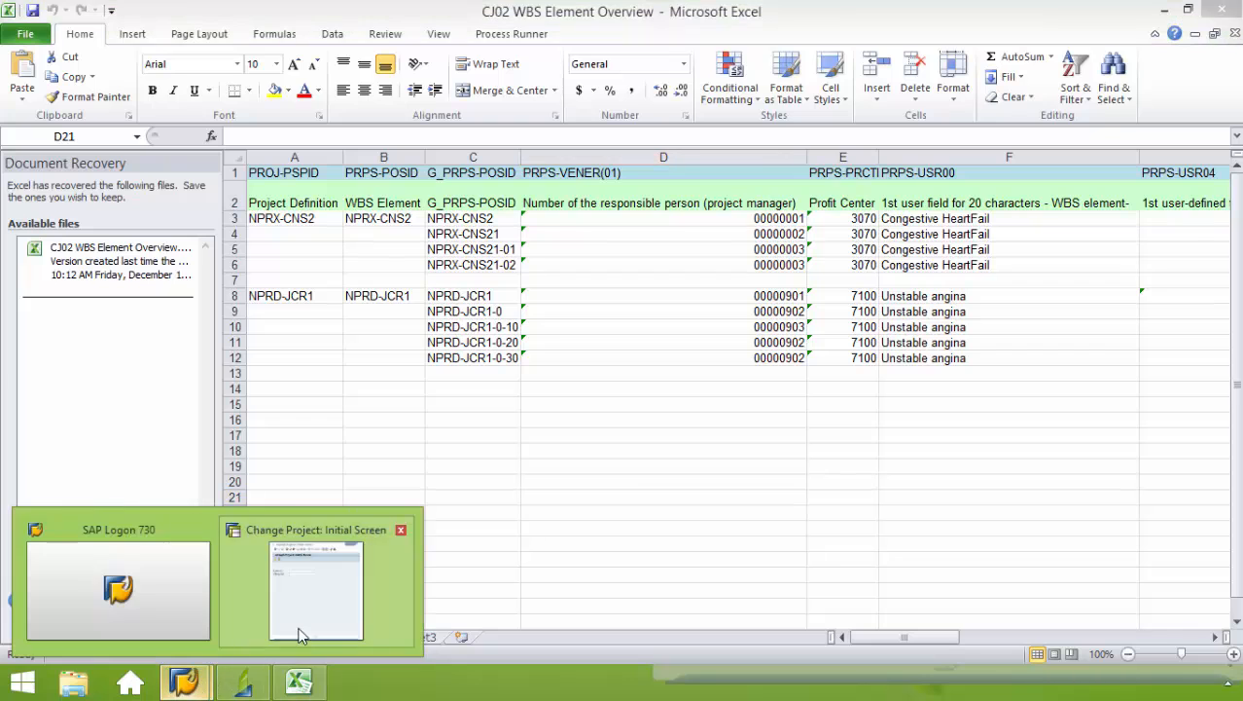
Enter project NPRX-CNS2 on the Change Project screen and open its WBS element overview
click(316, 584)
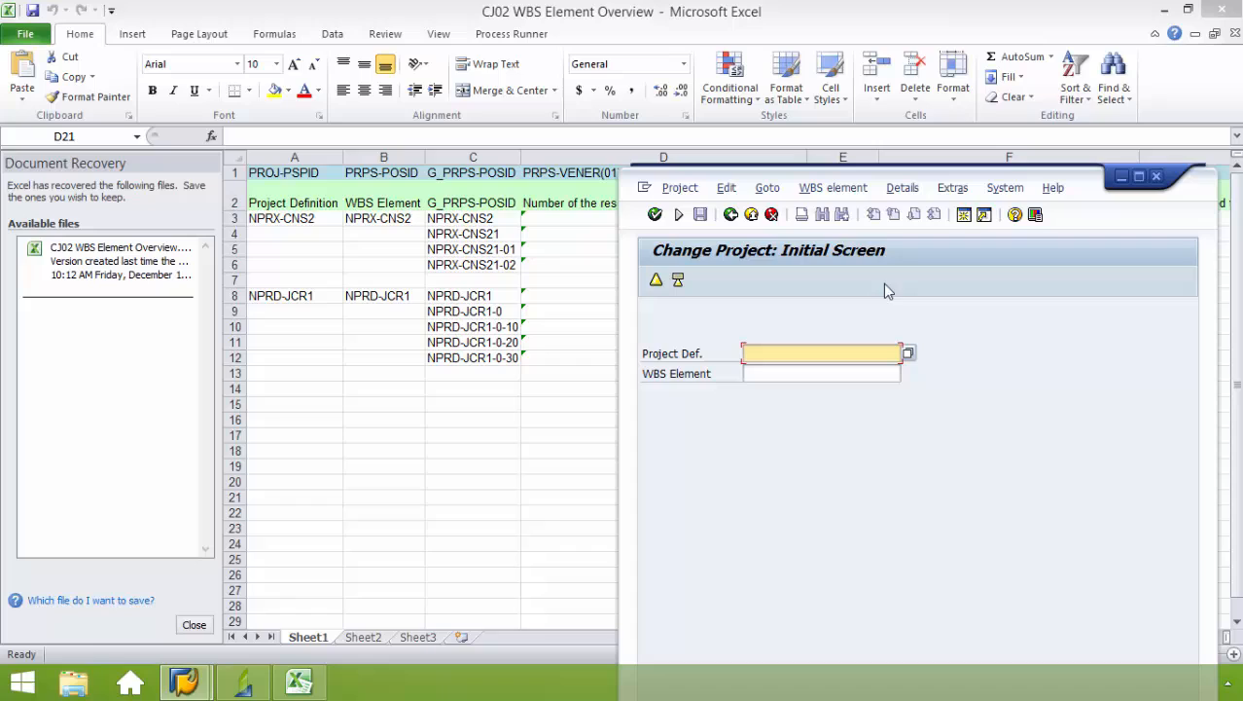
text(n)
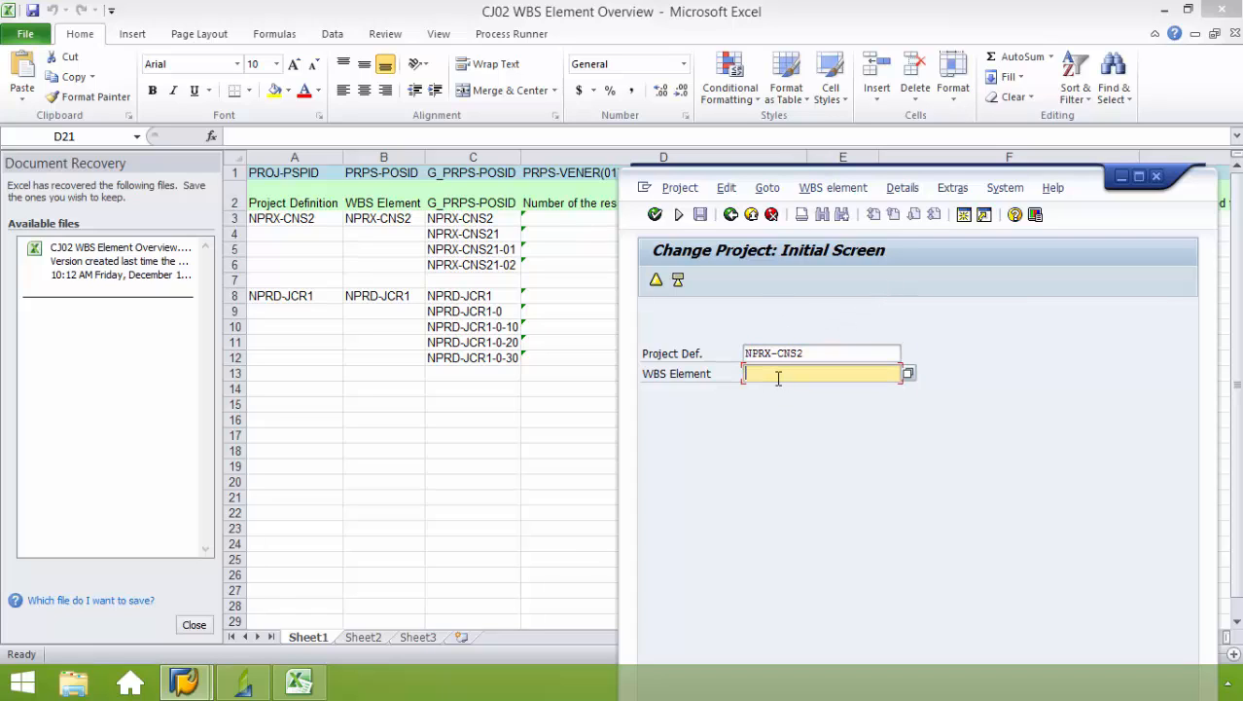
text(N)
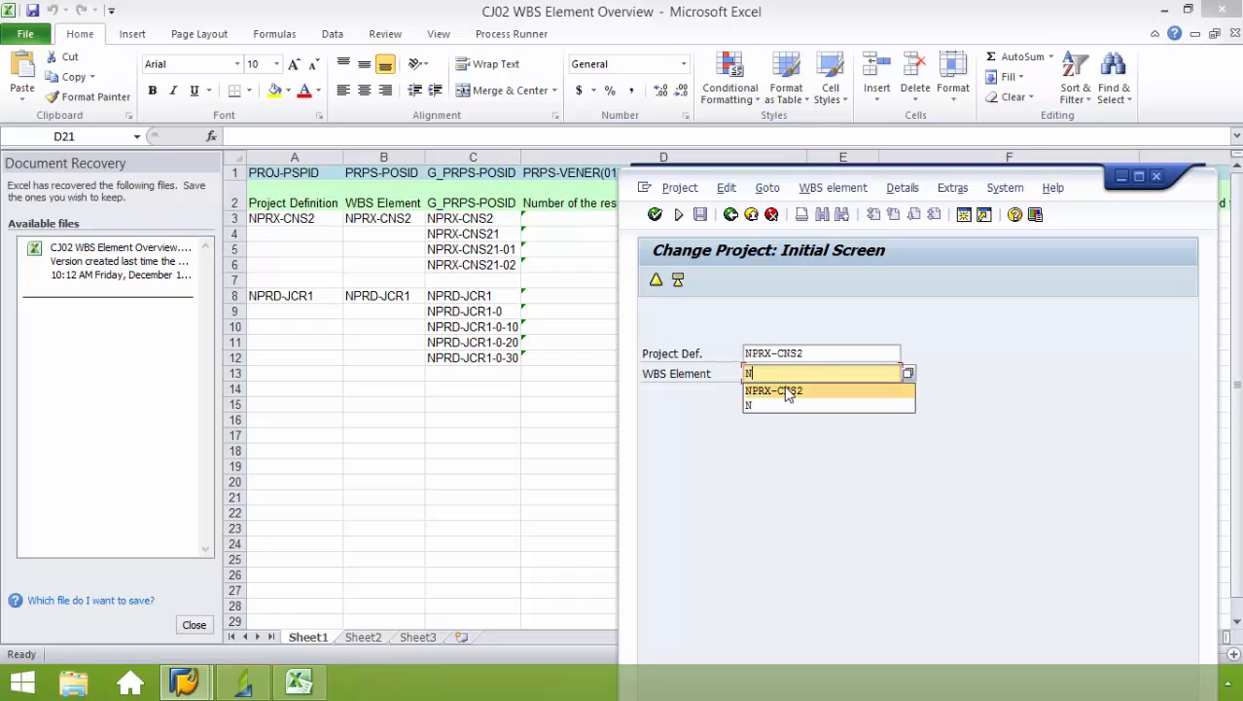
click(773, 390)
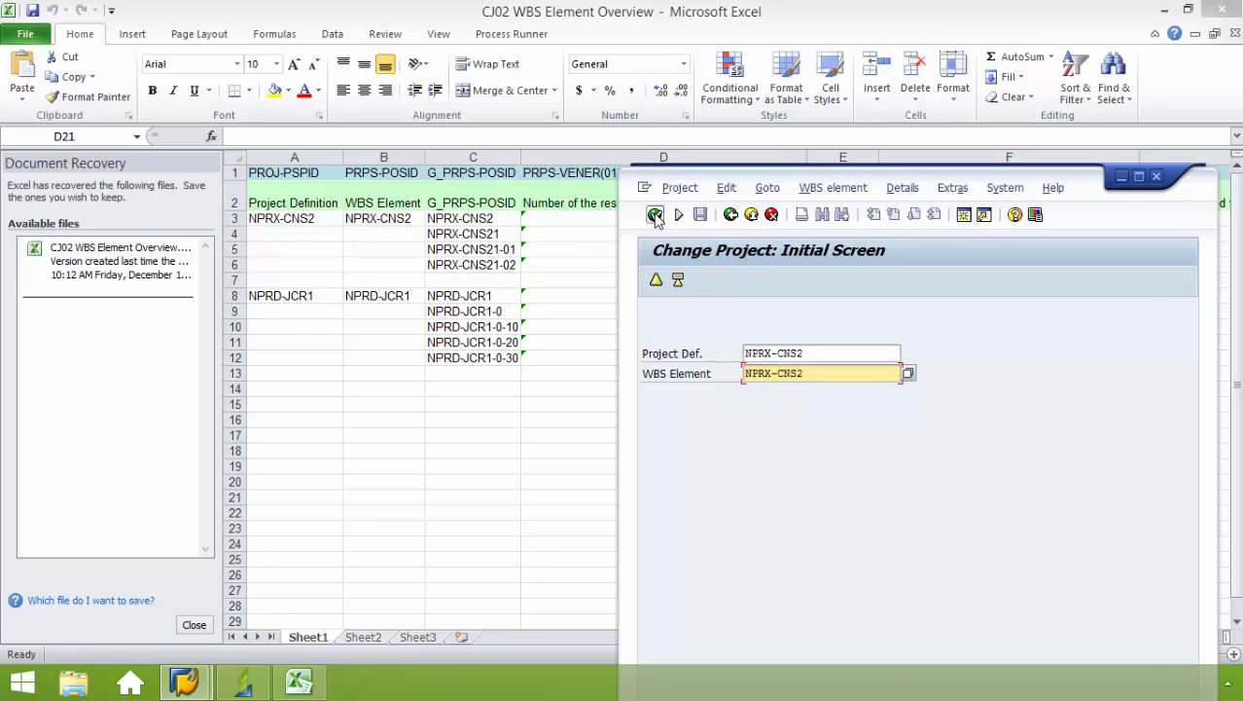
click(655, 214)
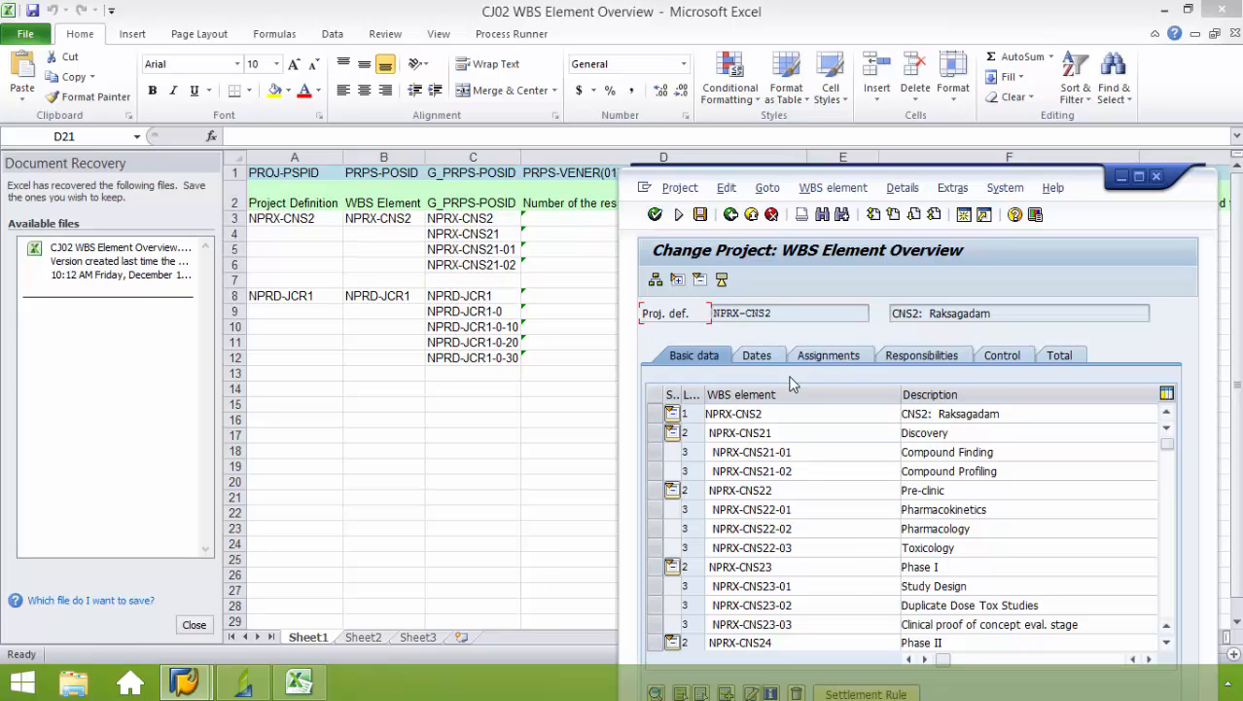
mouse_move(908, 375)
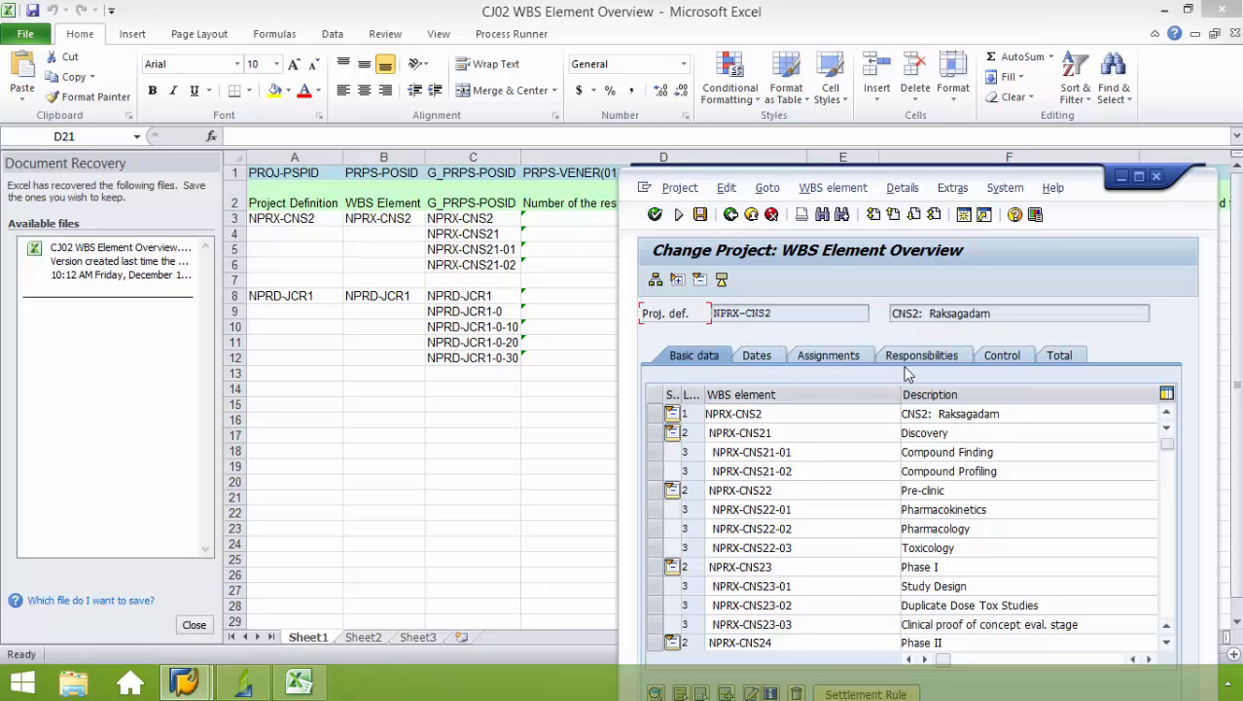
Show the Responsibilities tab and find NPRX-CNS2 via Edit > Object > Position
click(919, 354)
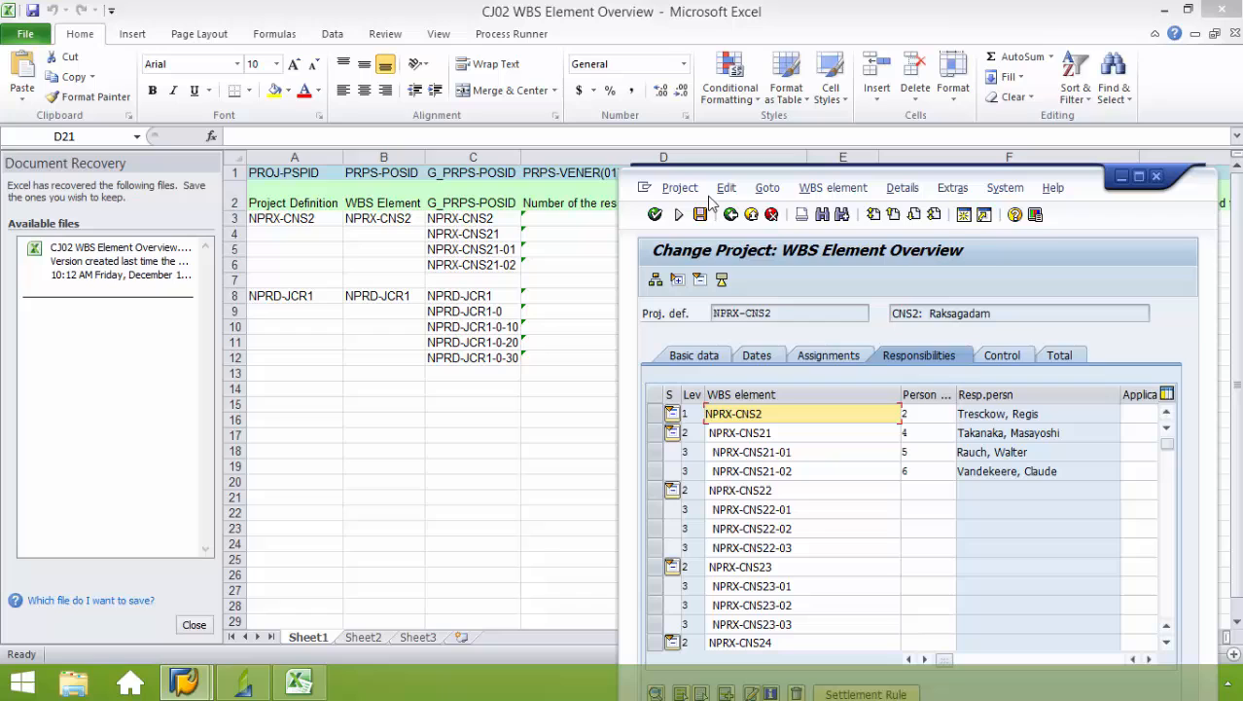
click(726, 187)
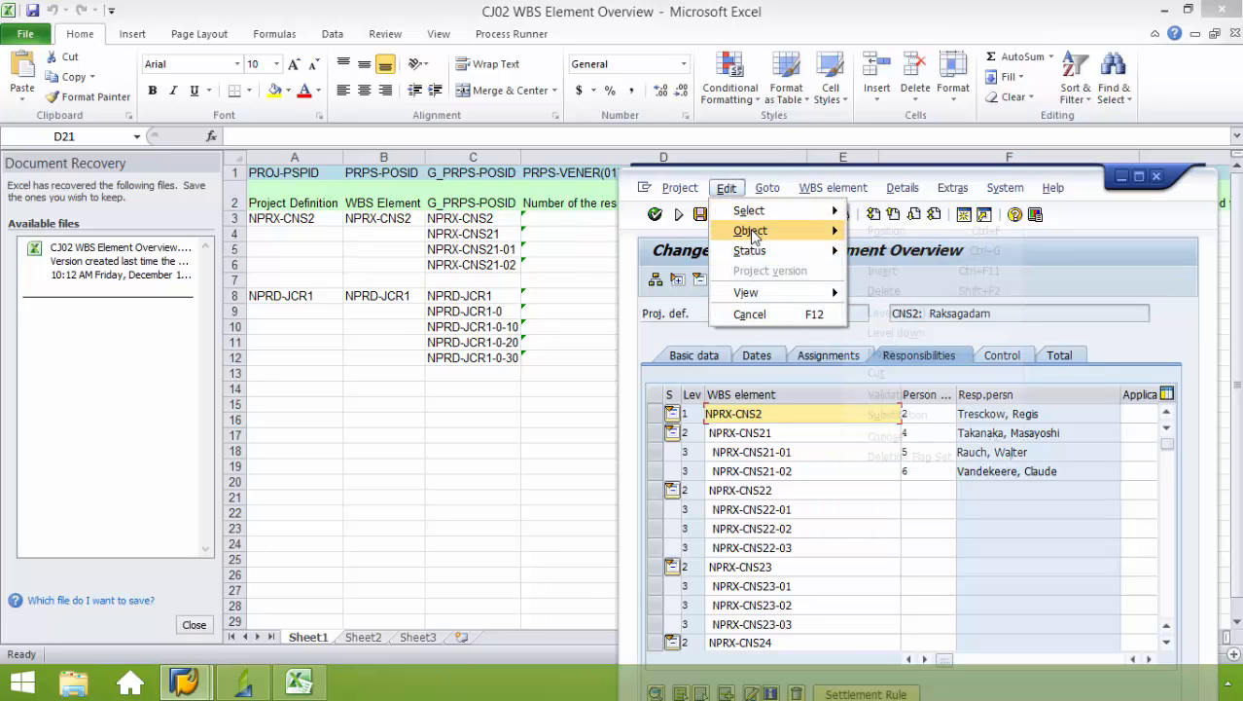
click(750, 230)
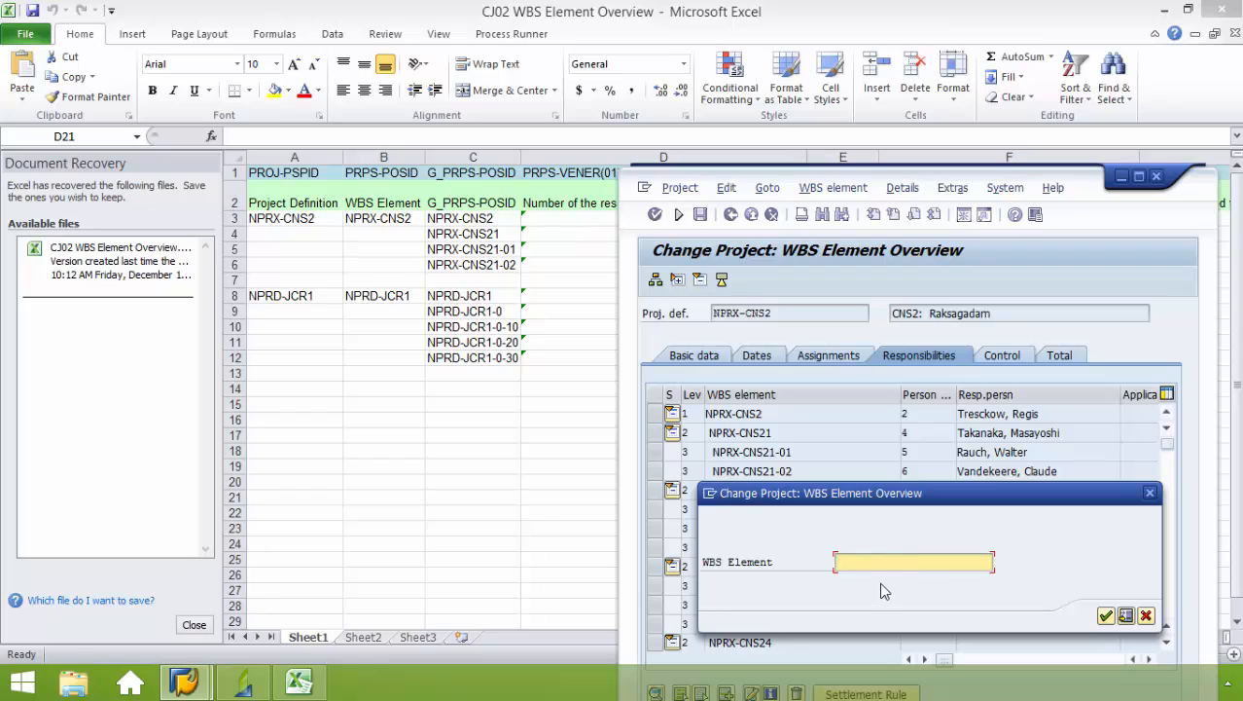
text(N)
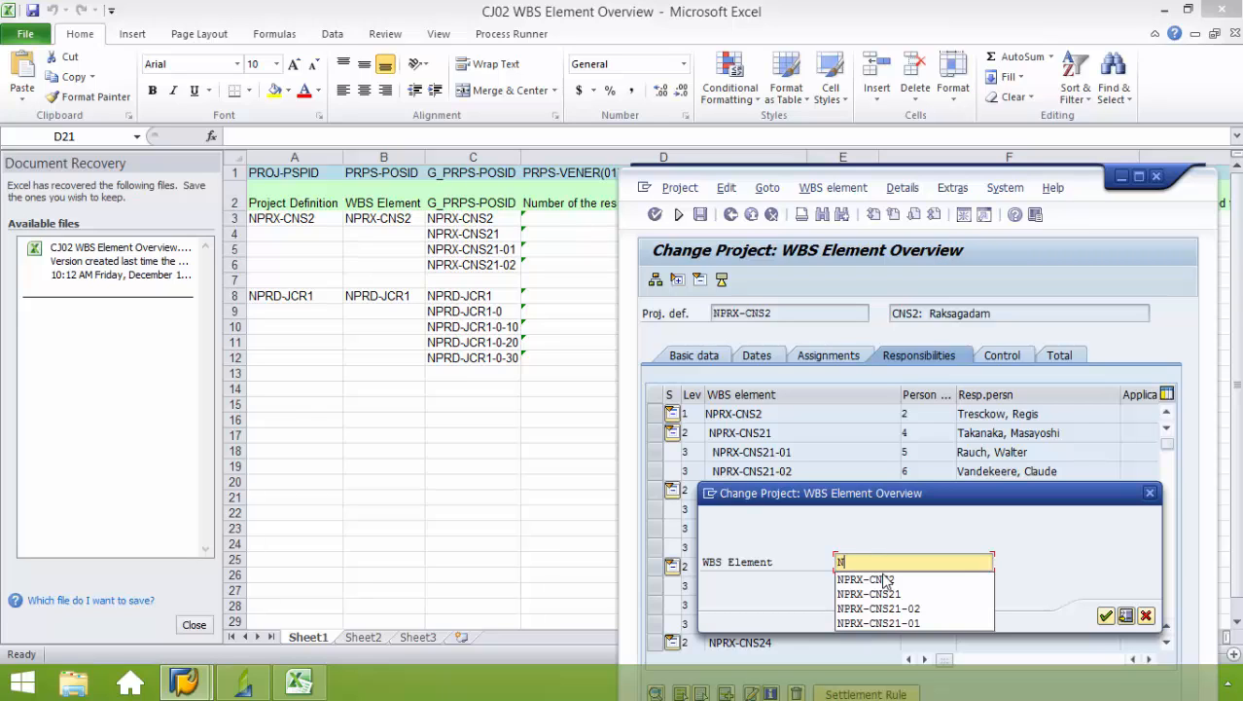
click(866, 579)
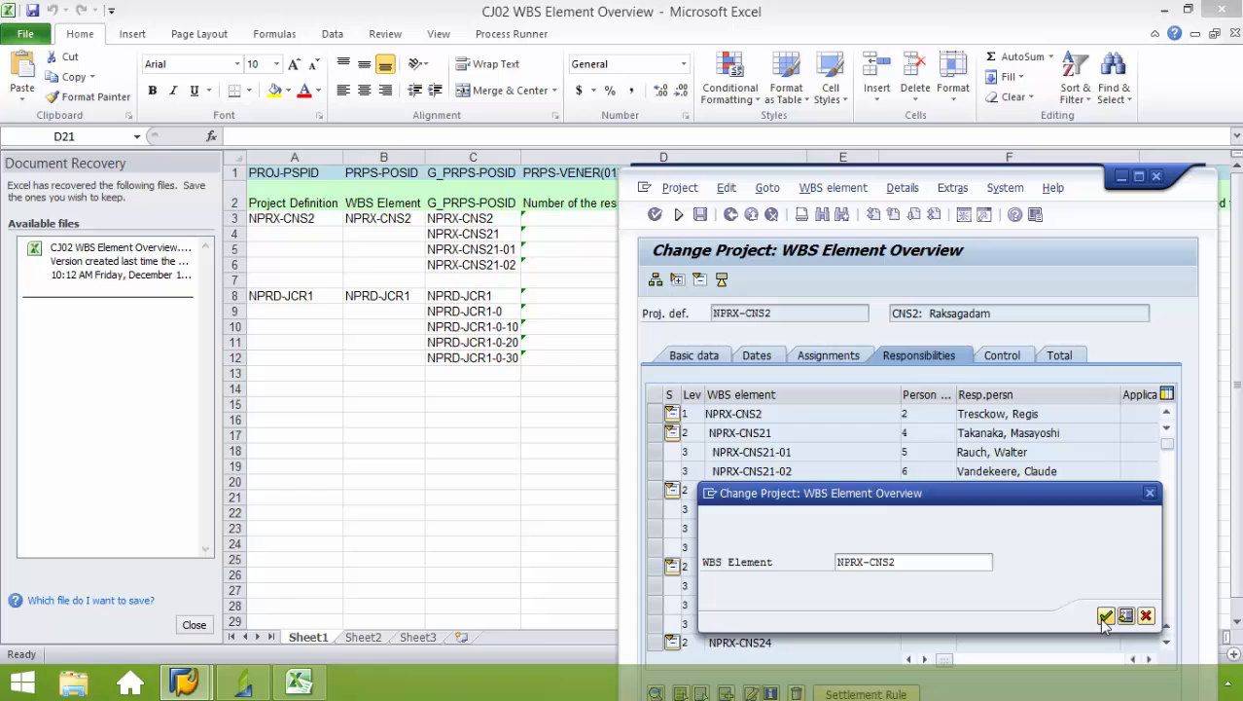
click(1106, 615)
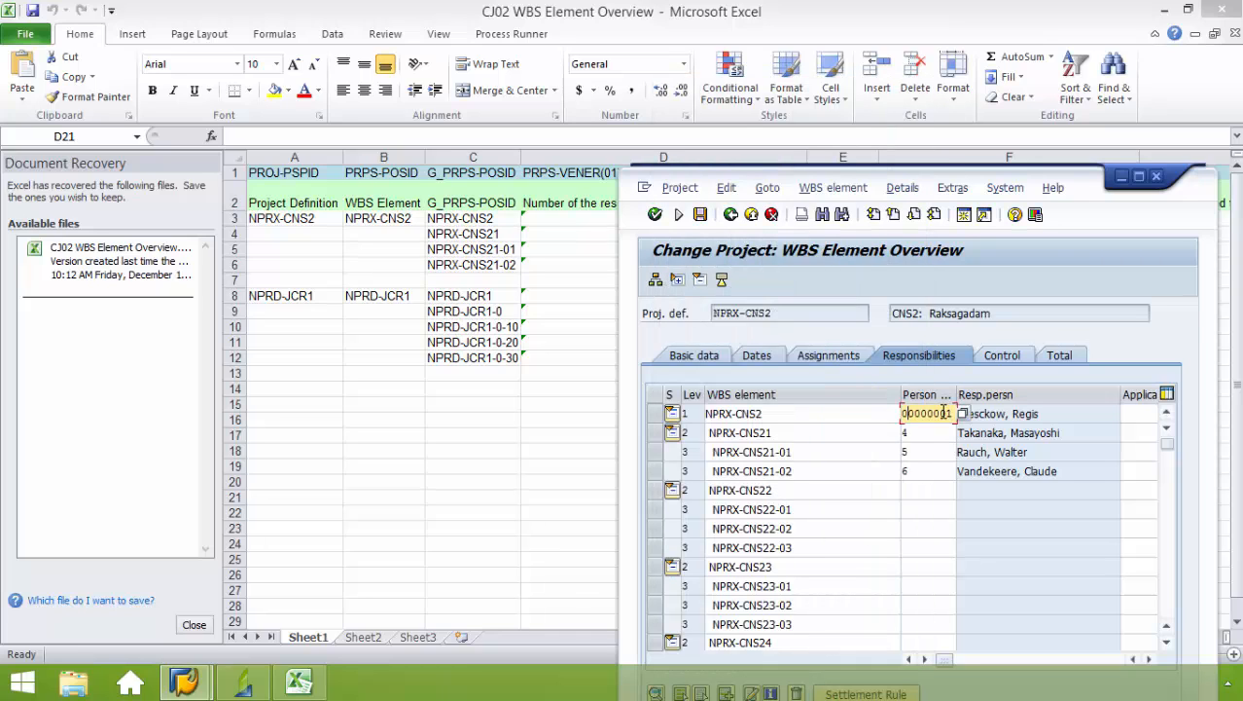
Open NPRX-CNS2's detail screen and its Assignments tab for profit center 3070
double_click(732, 413)
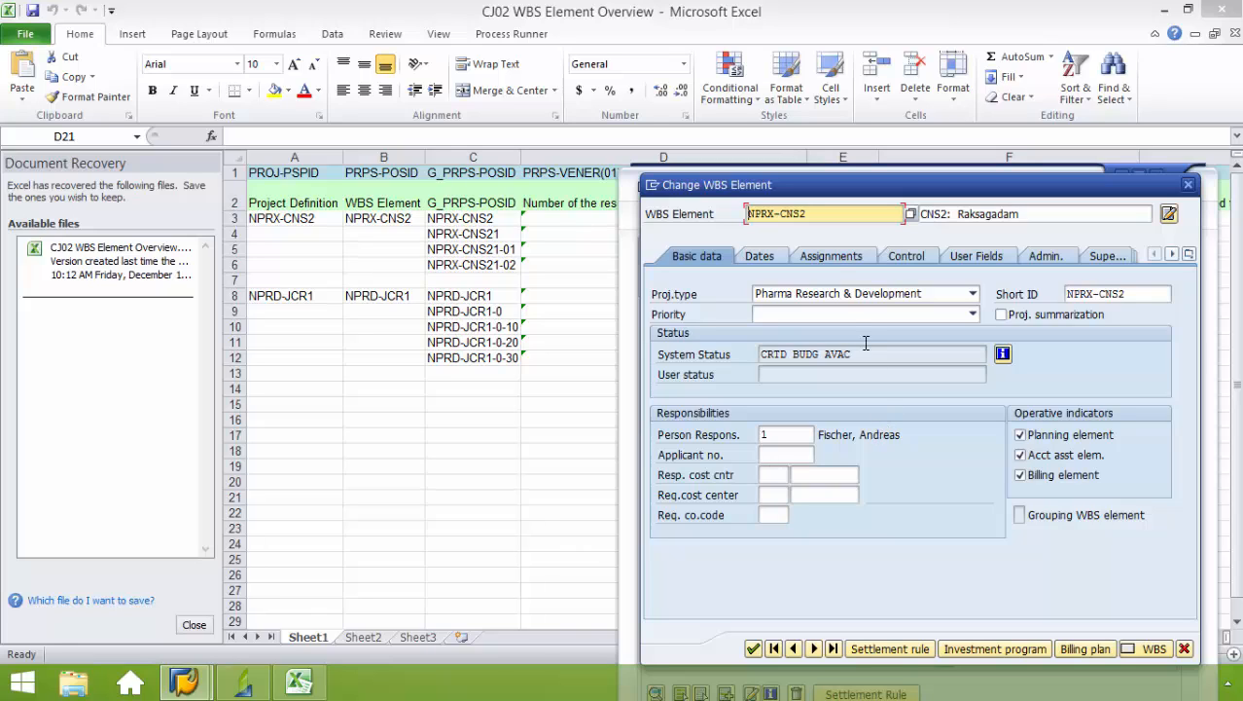
click(828, 255)
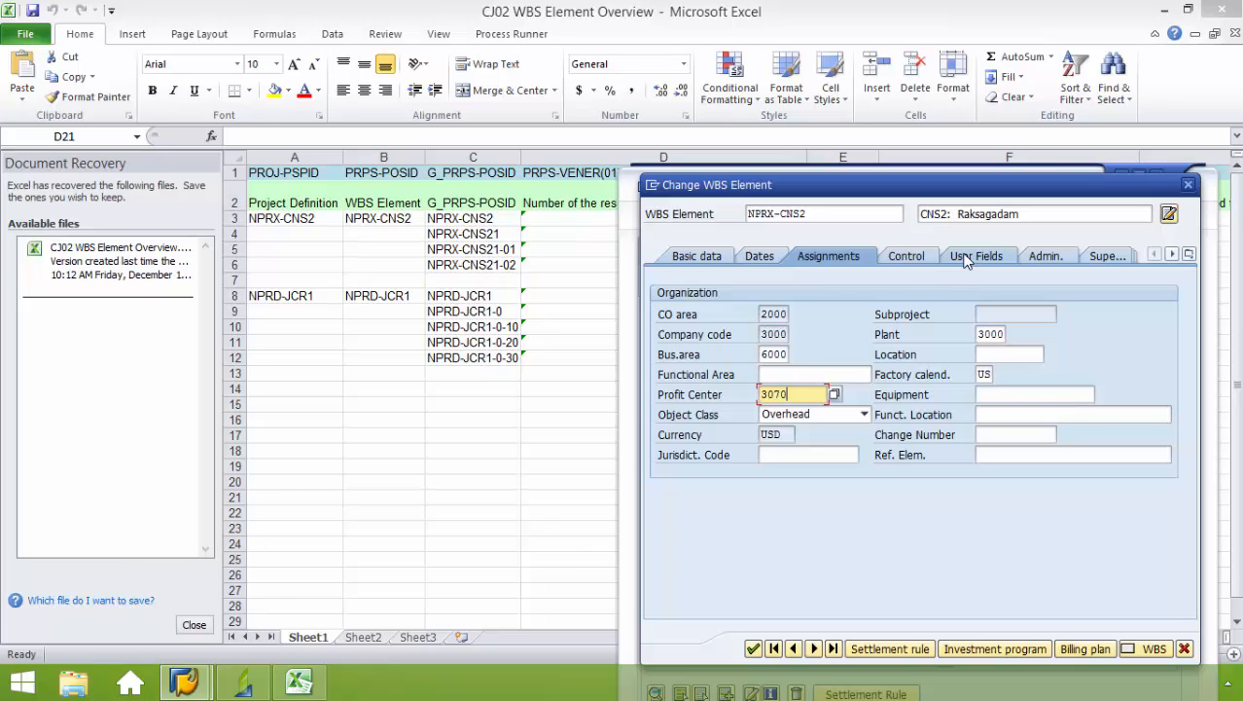
On NPRX-CNS2's User Fields tab, set Phase to 70 and Priority to 220.000
click(977, 255)
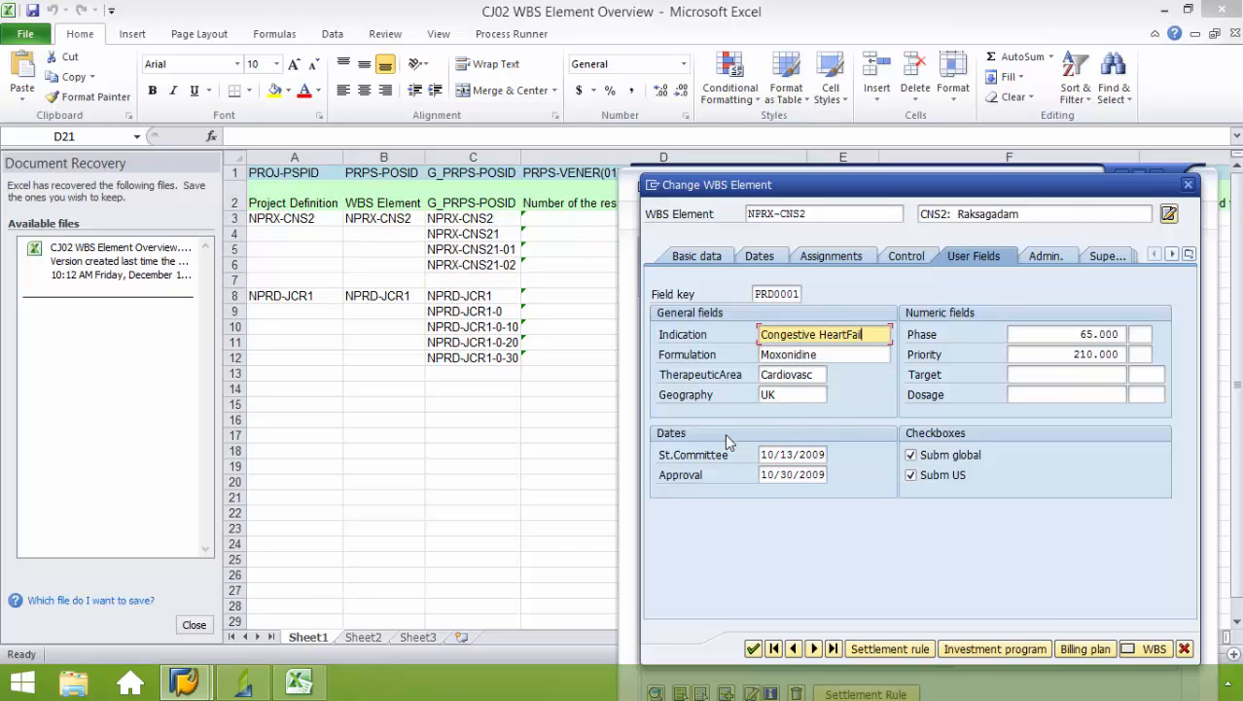
click(824, 354)
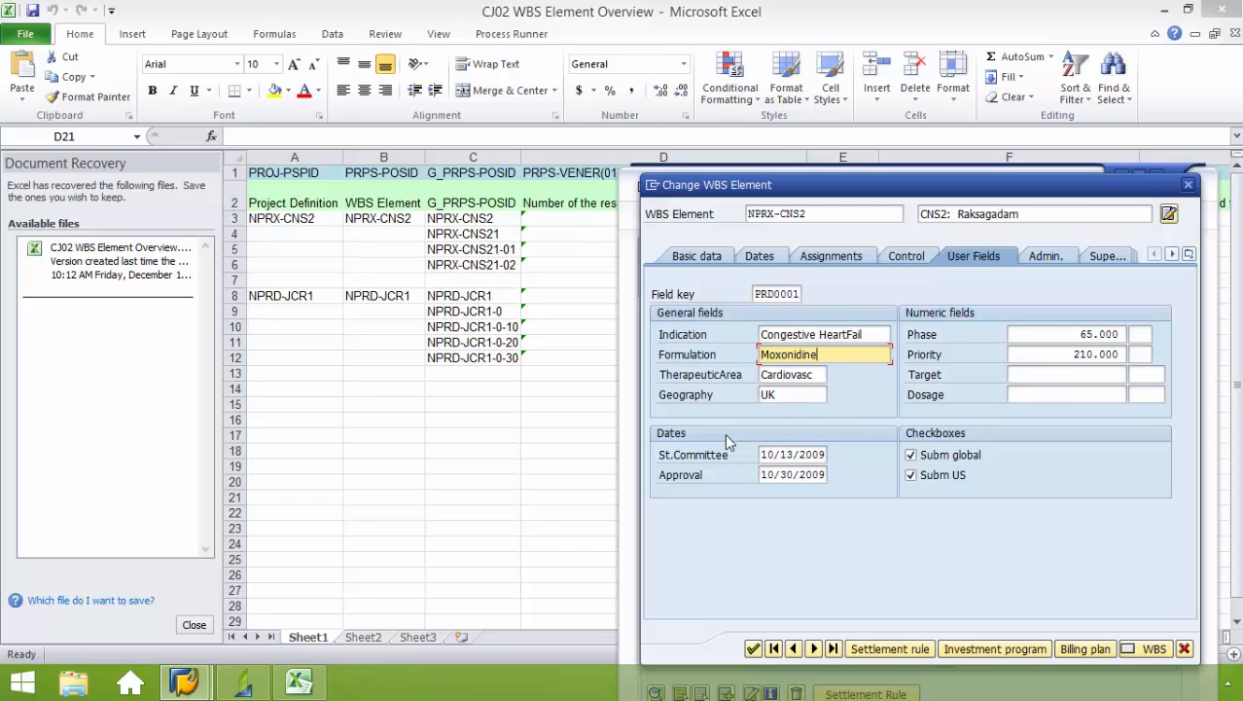
click(792, 373)
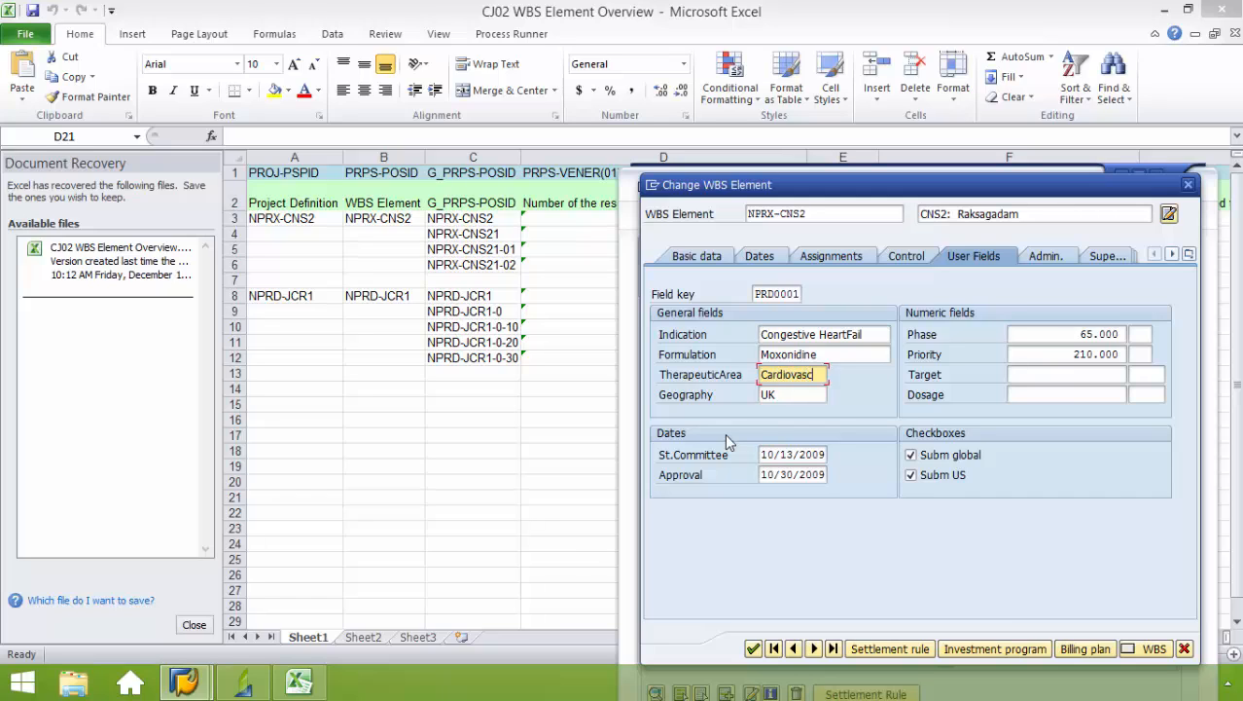
click(792, 394)
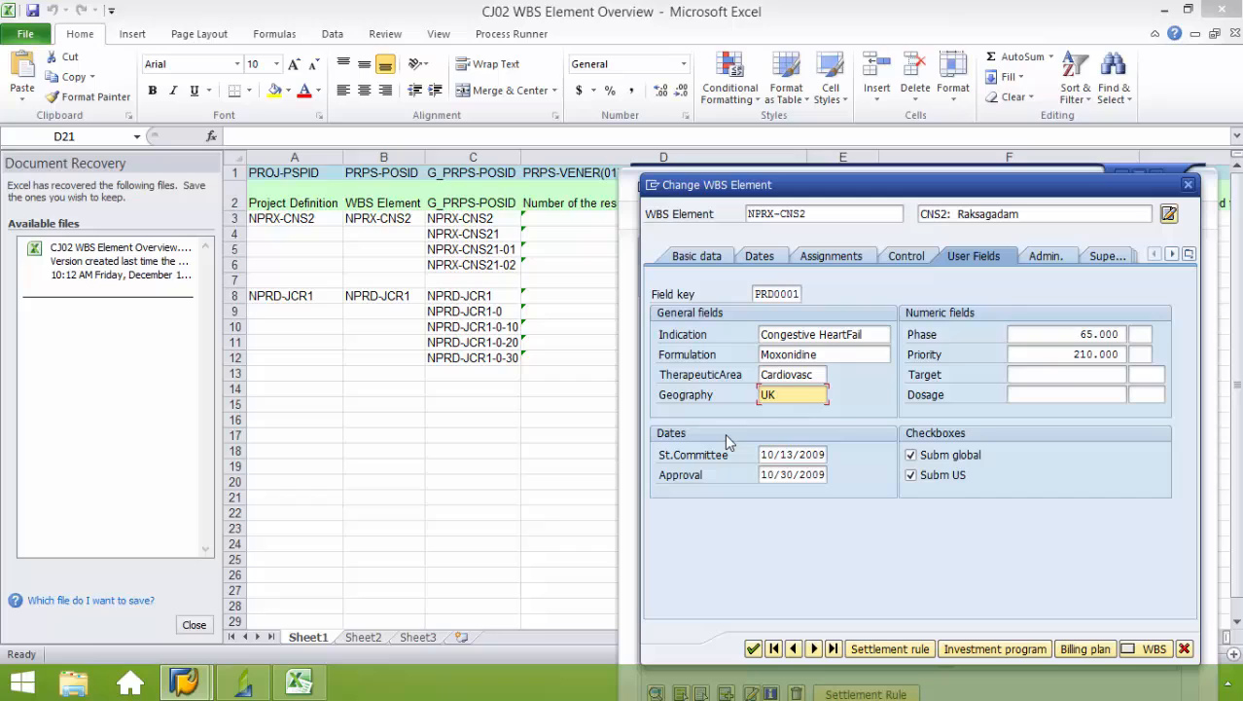
click(1067, 334)
text(70.000)
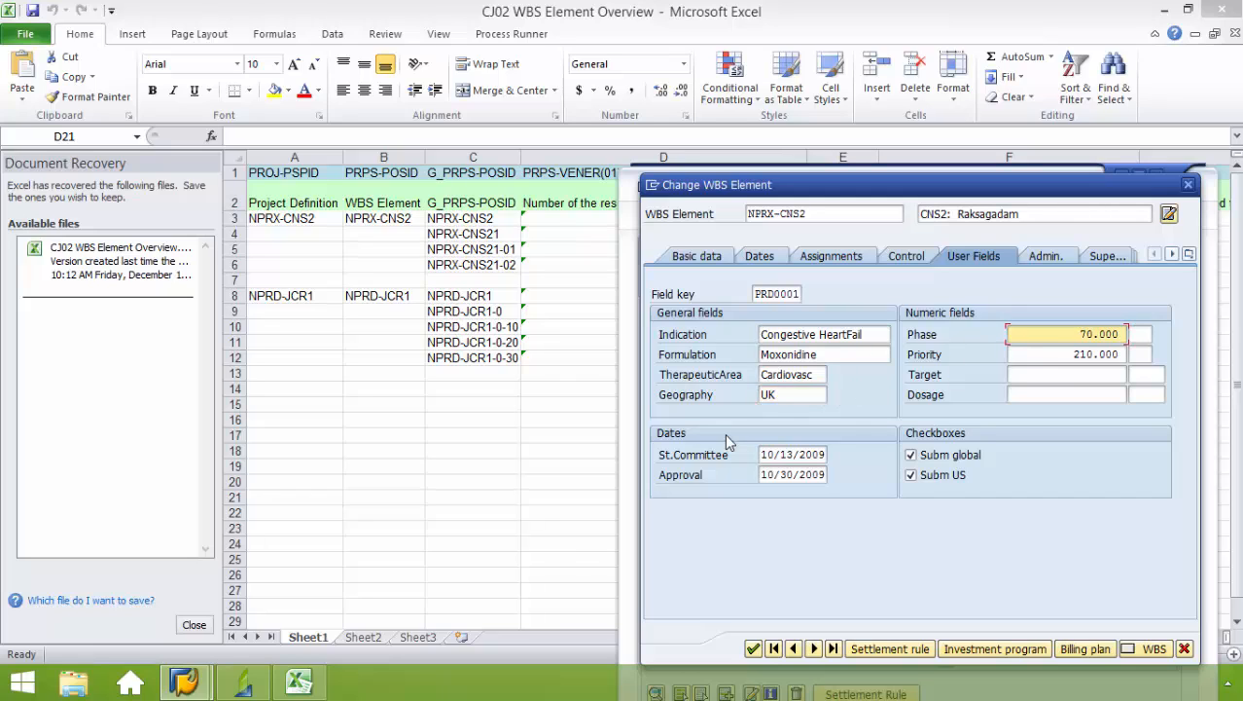
click(1066, 353)
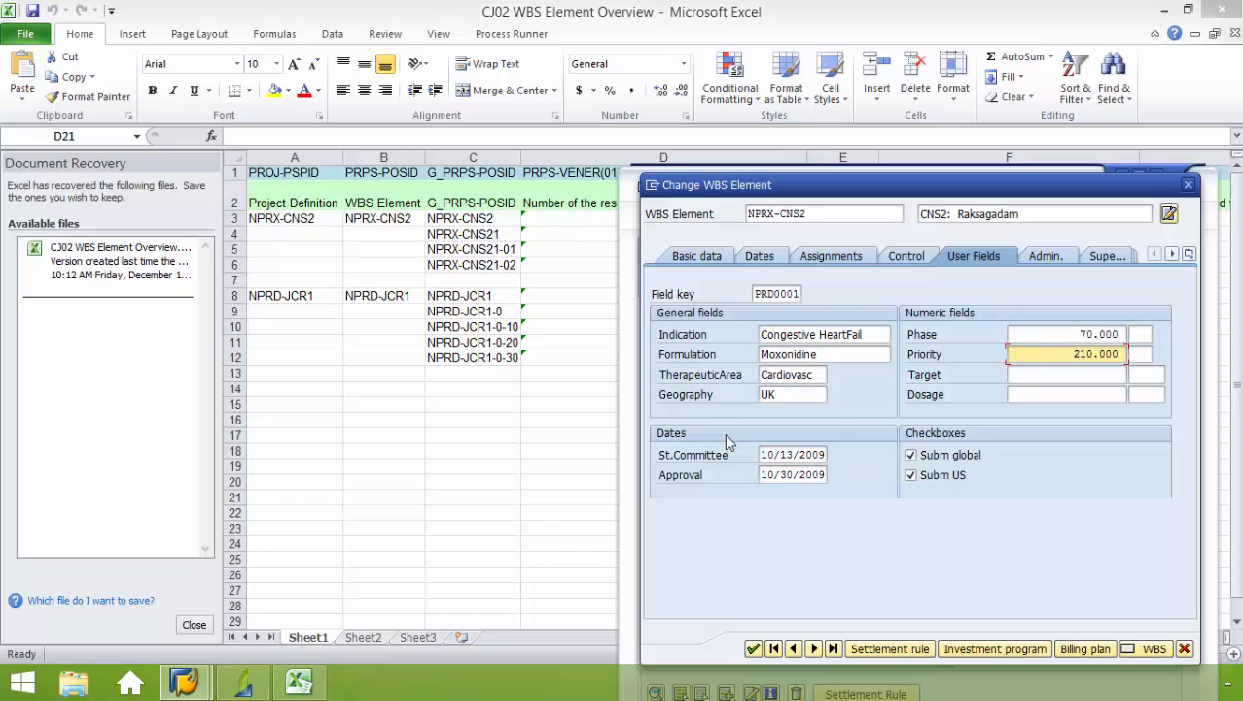
text(220.000)
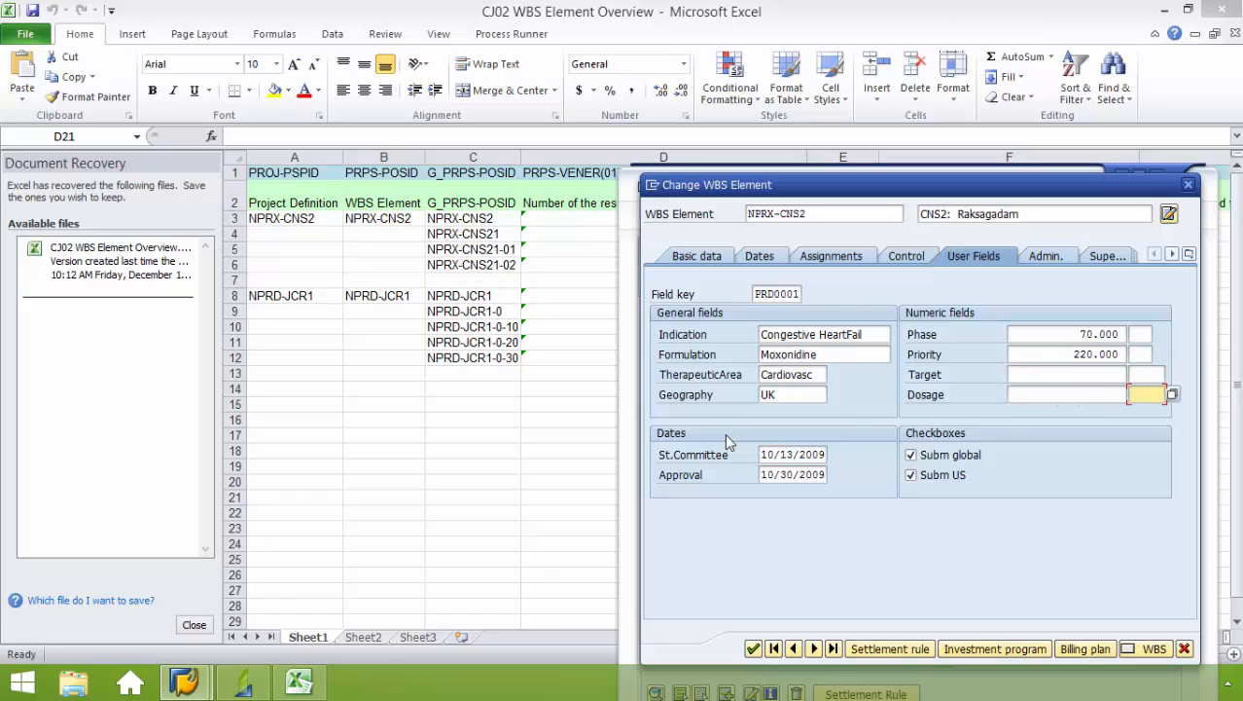
click(792, 453)
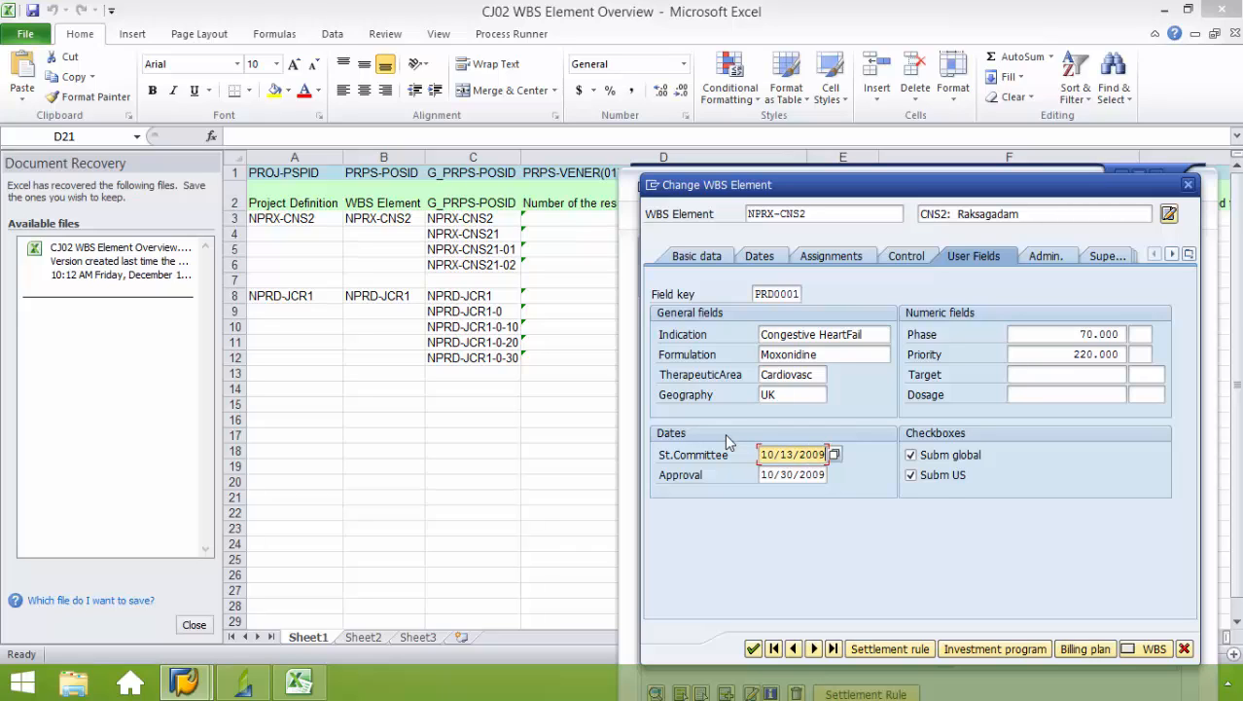
click(792, 474)
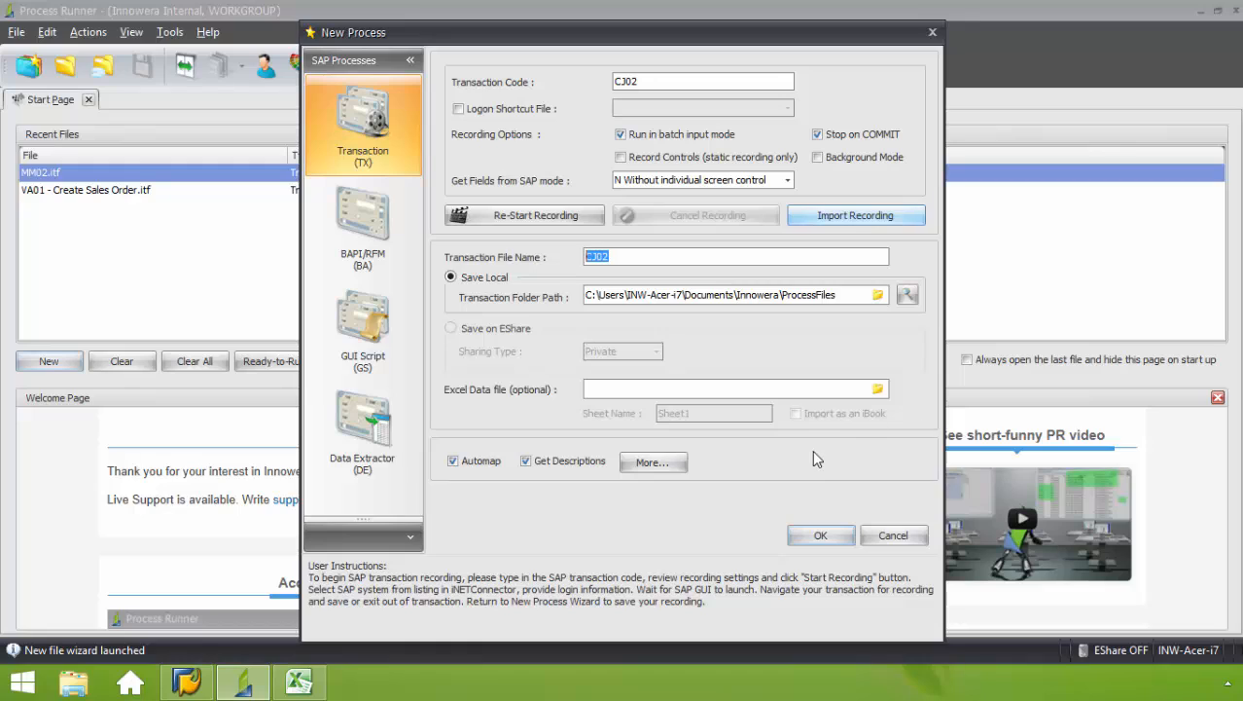
mouse_move(820, 536)
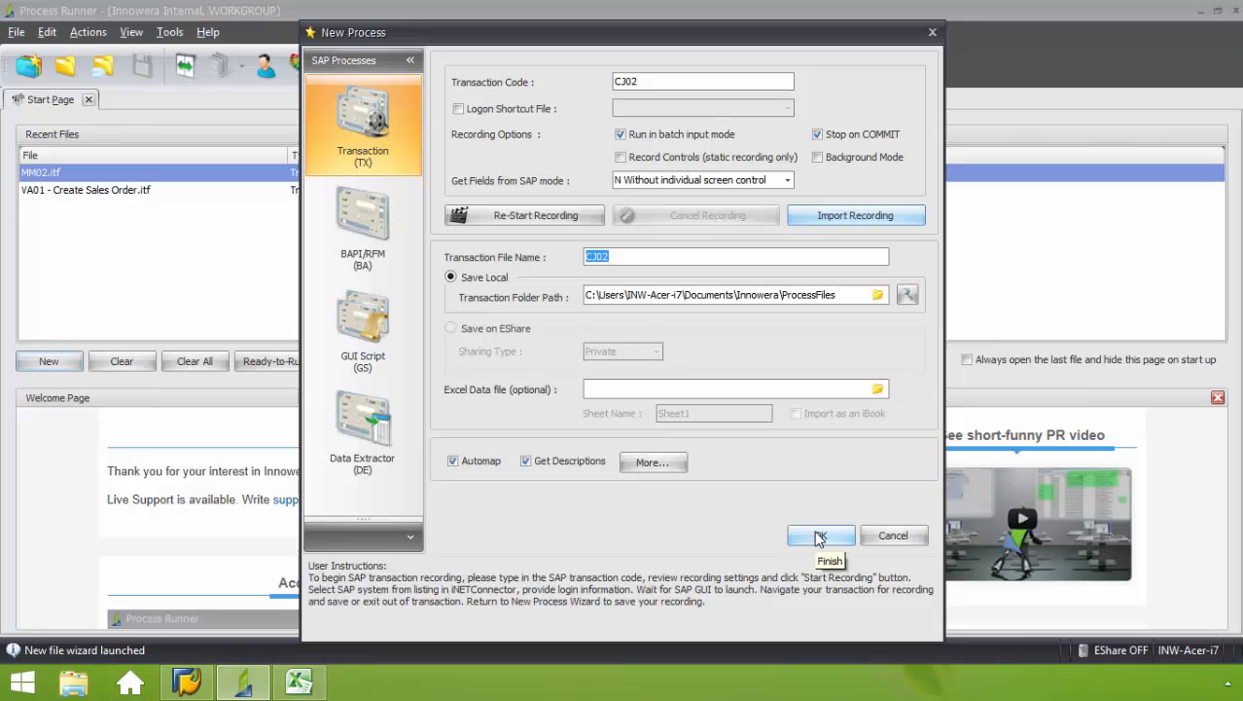
Finish the New Process wizard to save the CJ02 recording and open the Mapper
click(821, 535)
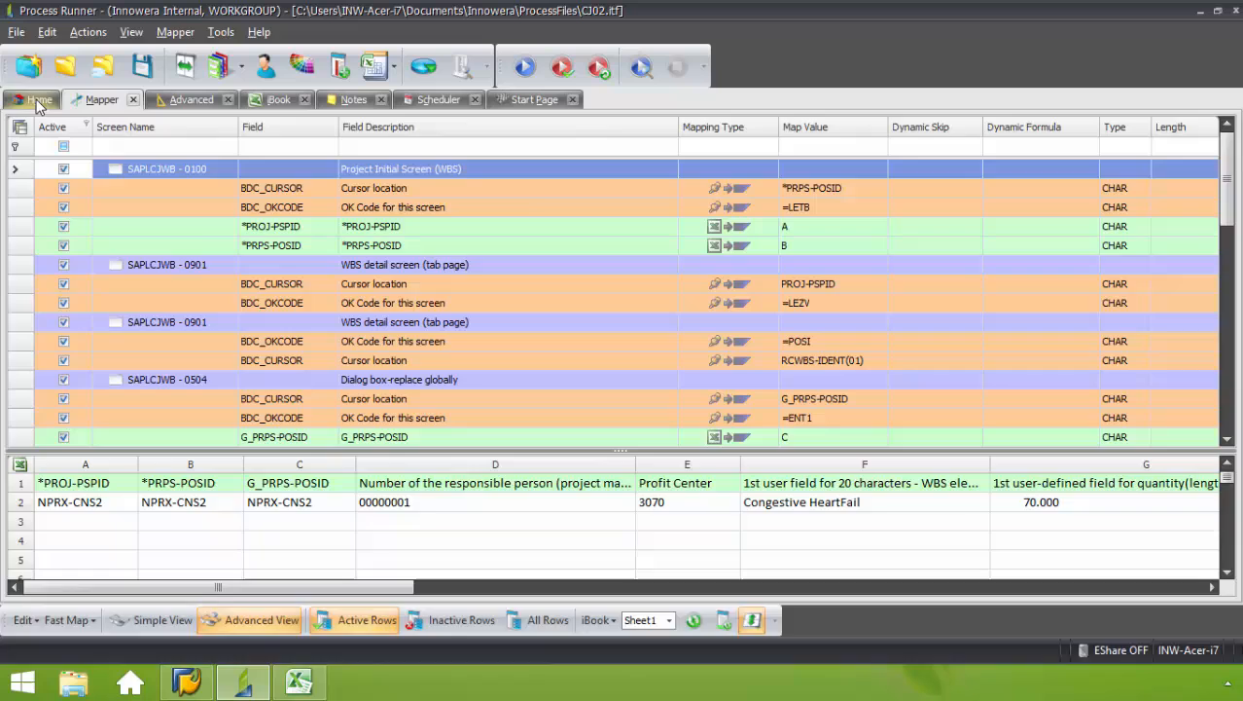
Use CJ02 WBS Element Overview.xlsx as the external data source, processing rows 3 to 12
click(39, 99)
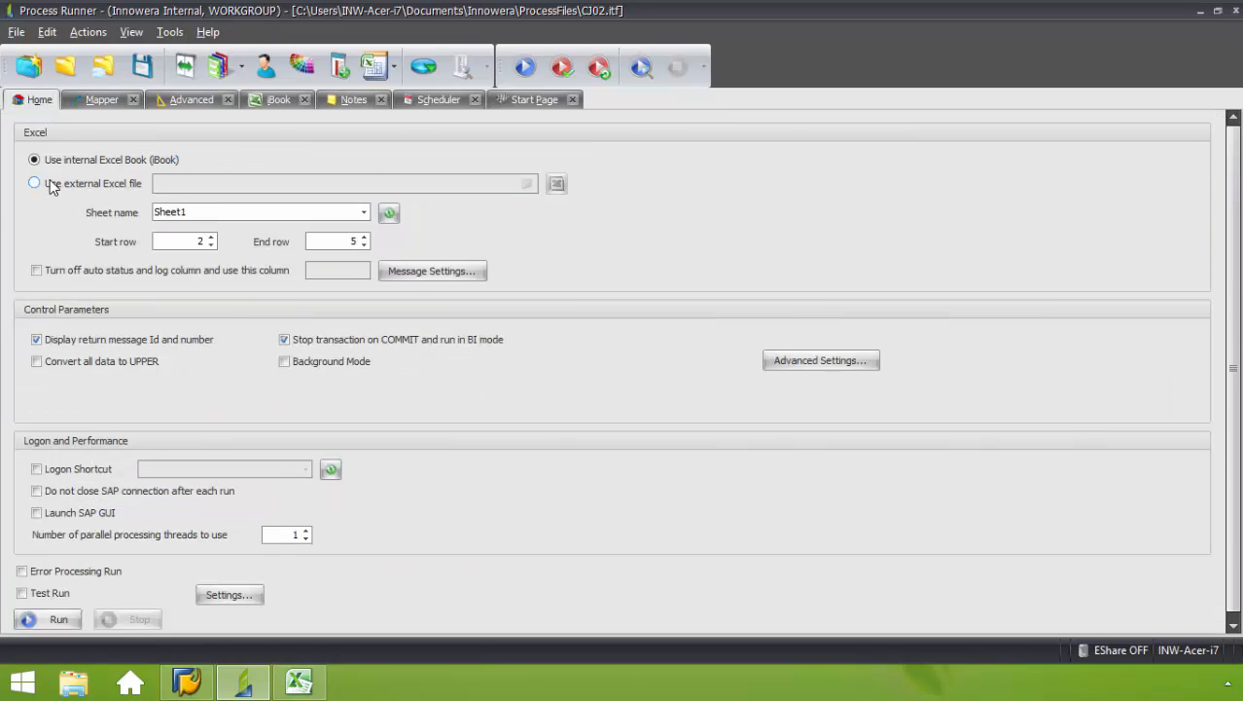
click(557, 183)
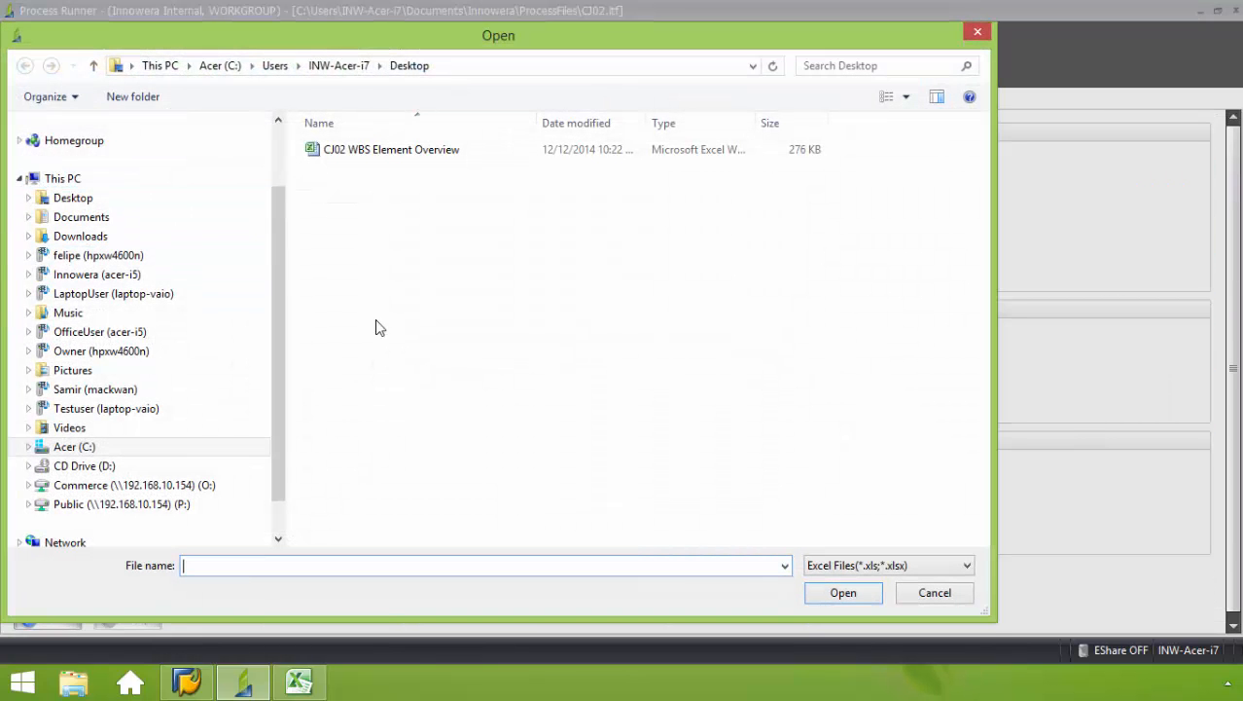
click(391, 149)
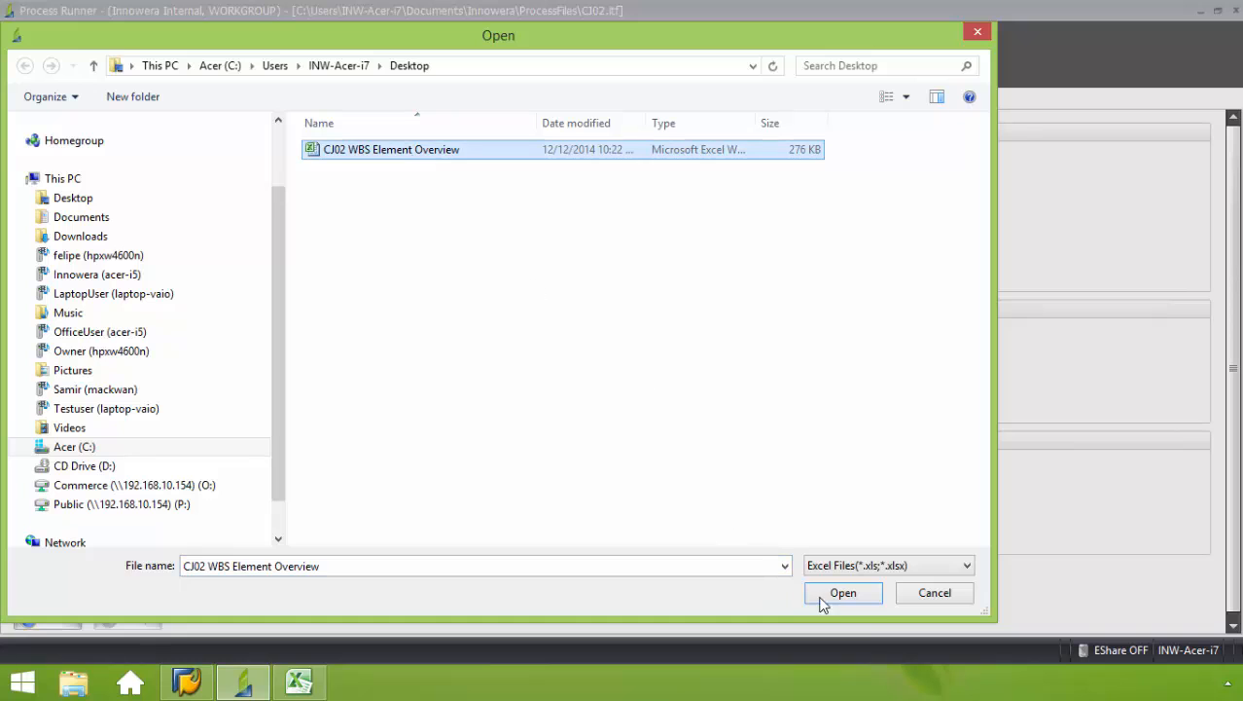
click(842, 592)
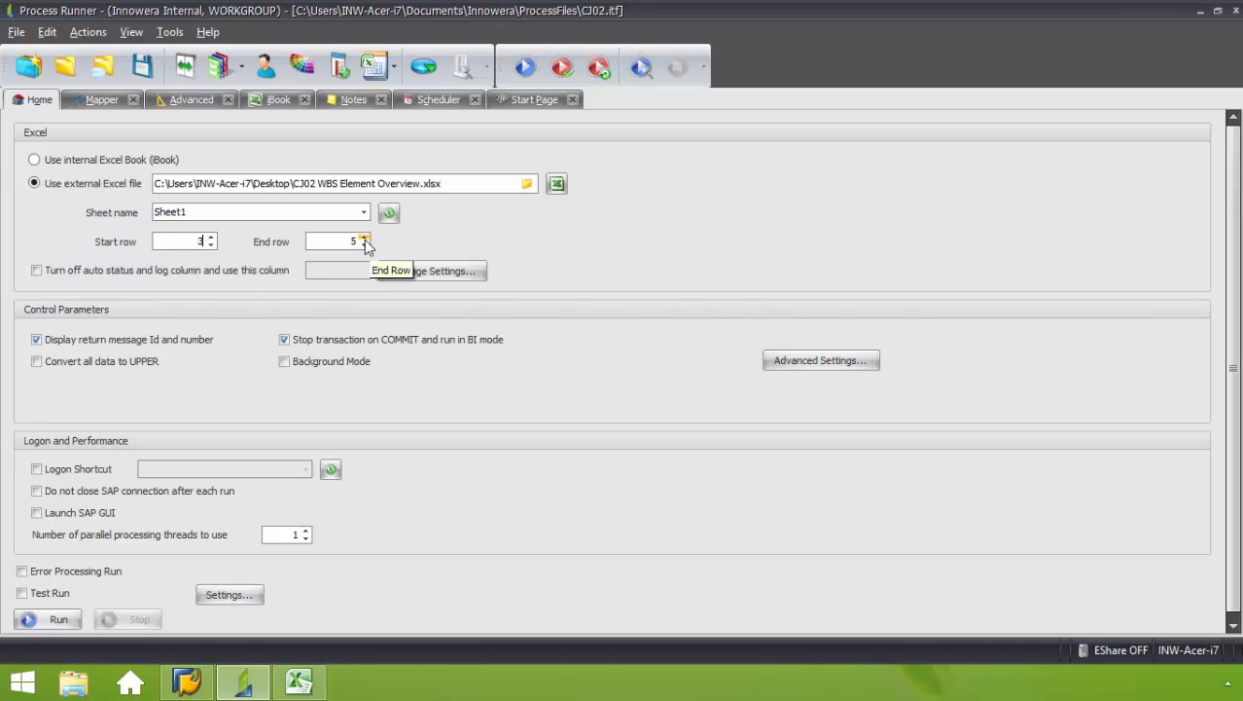
click(363, 244)
text(12)
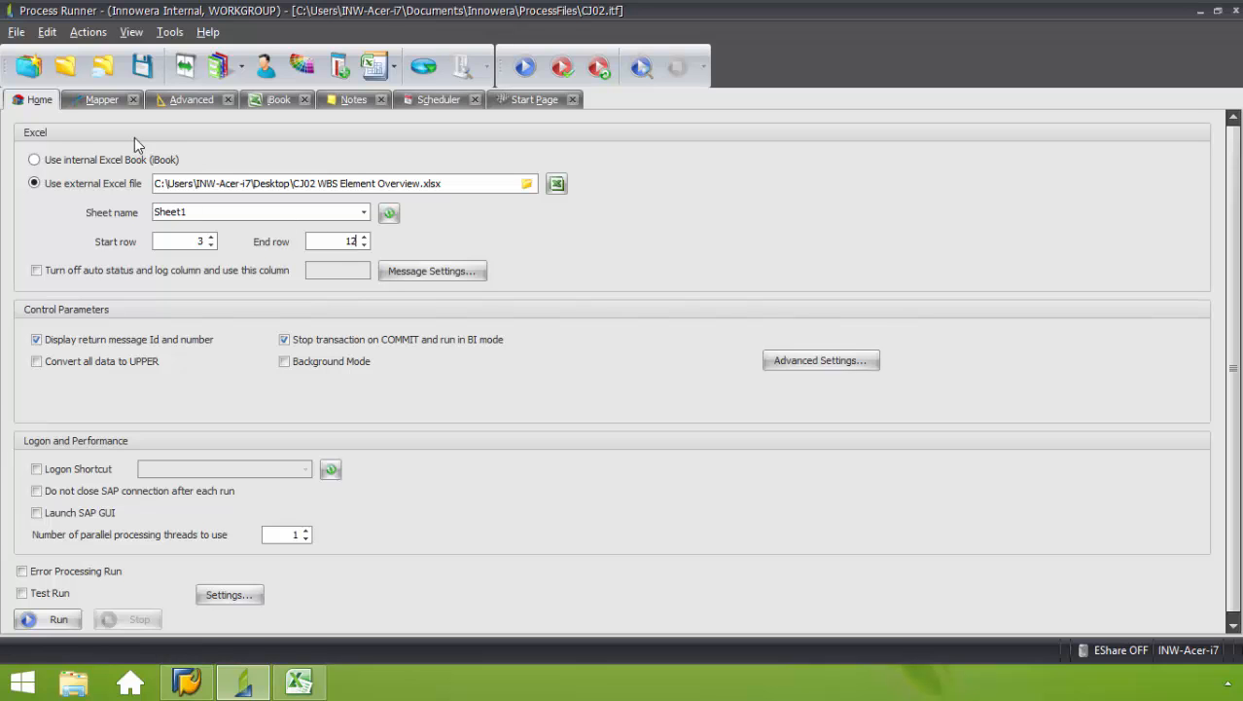
click(101, 99)
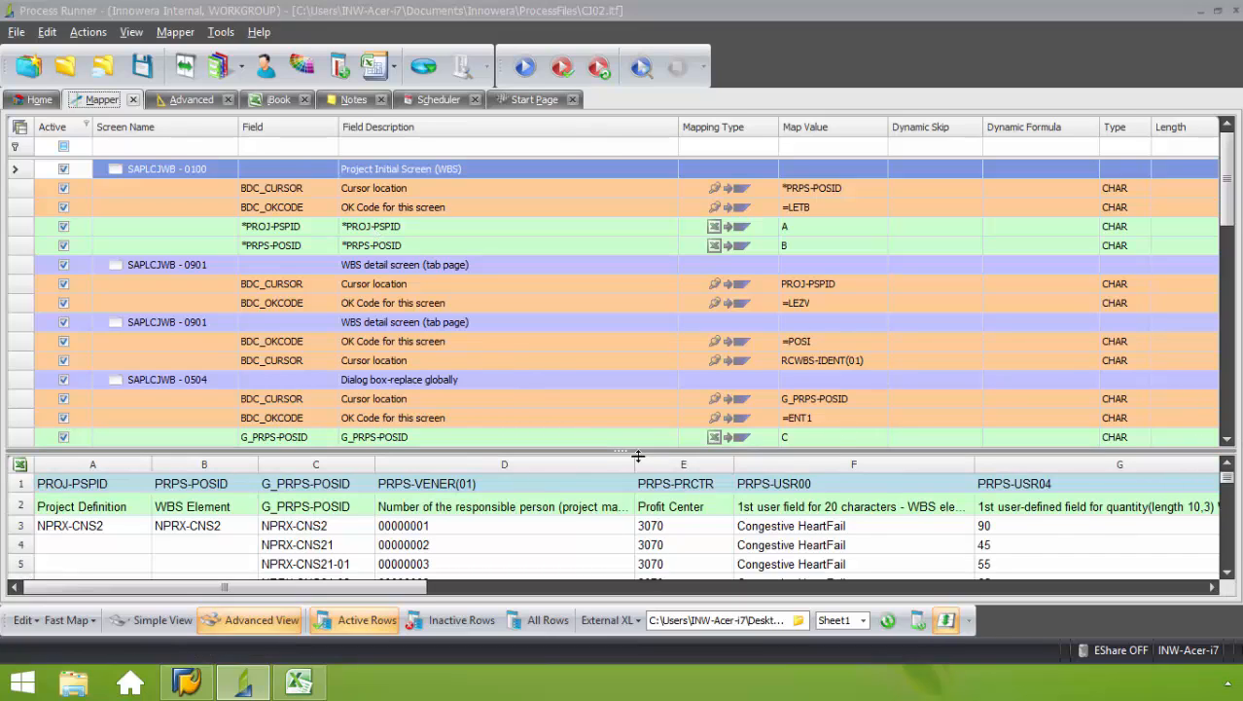
mouse_move(329, 409)
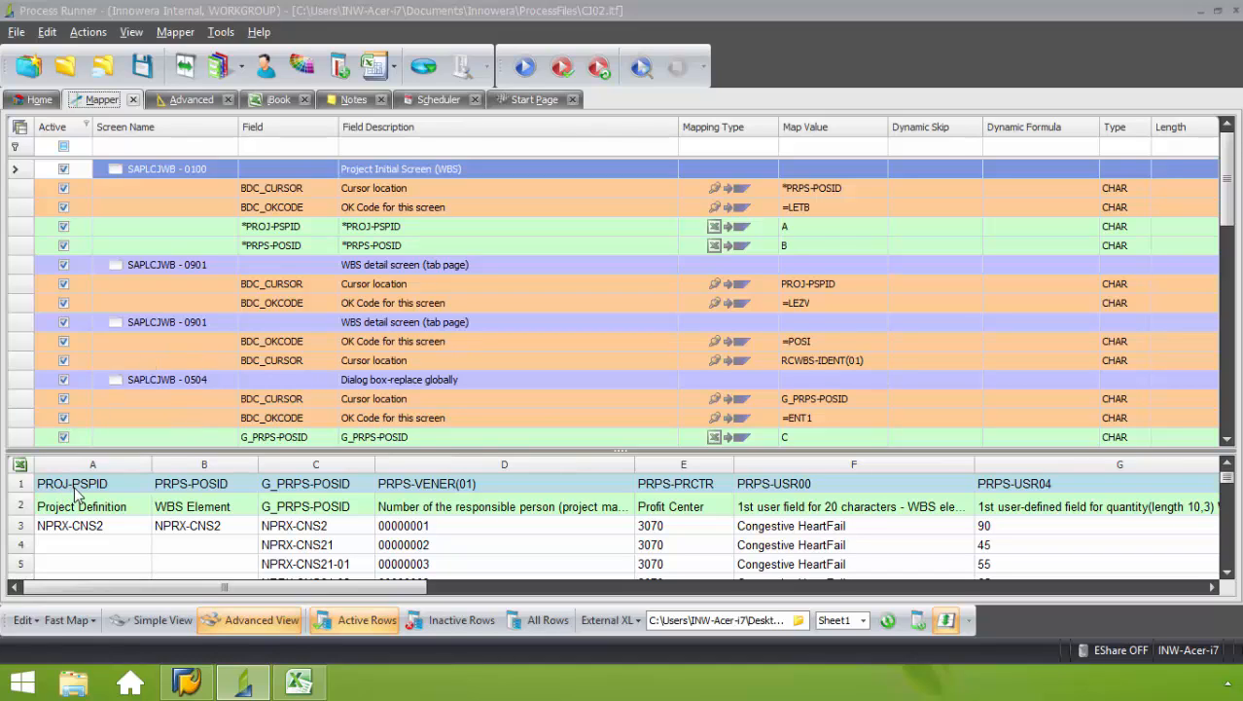
mouse_move(772, 236)
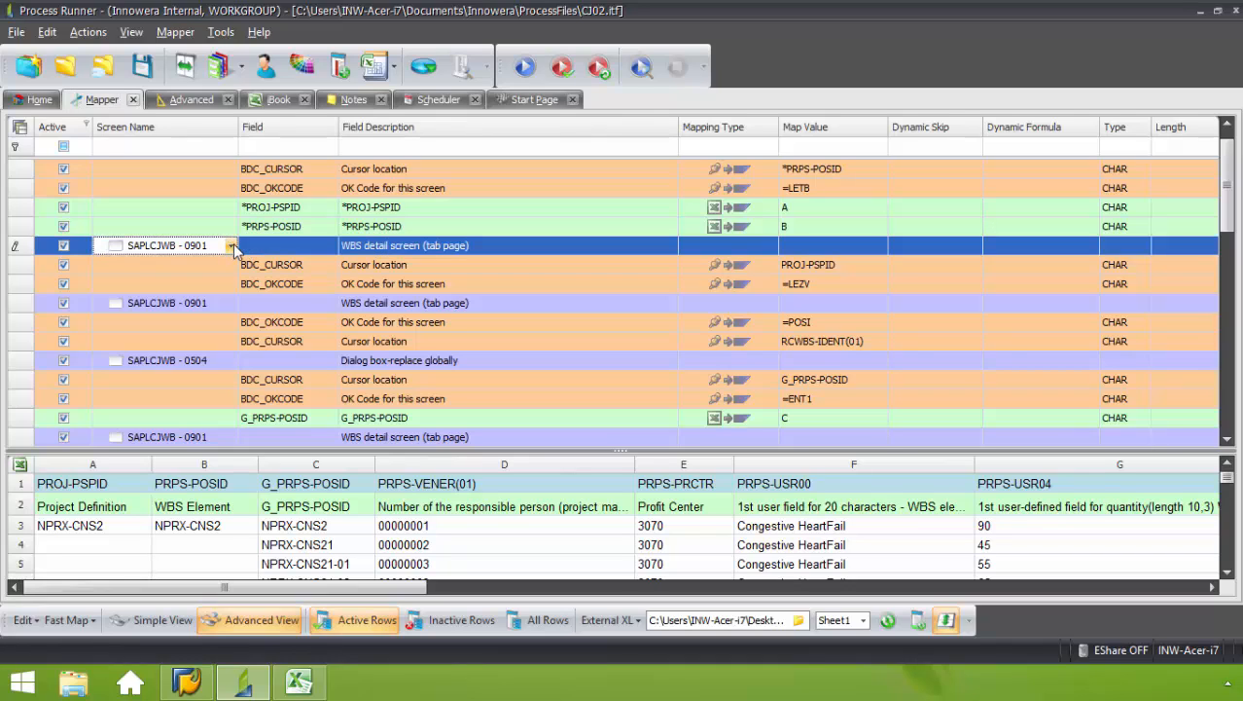
Insert a Start Loop before the WBS detail screen with block type On Blank on column C
click(231, 245)
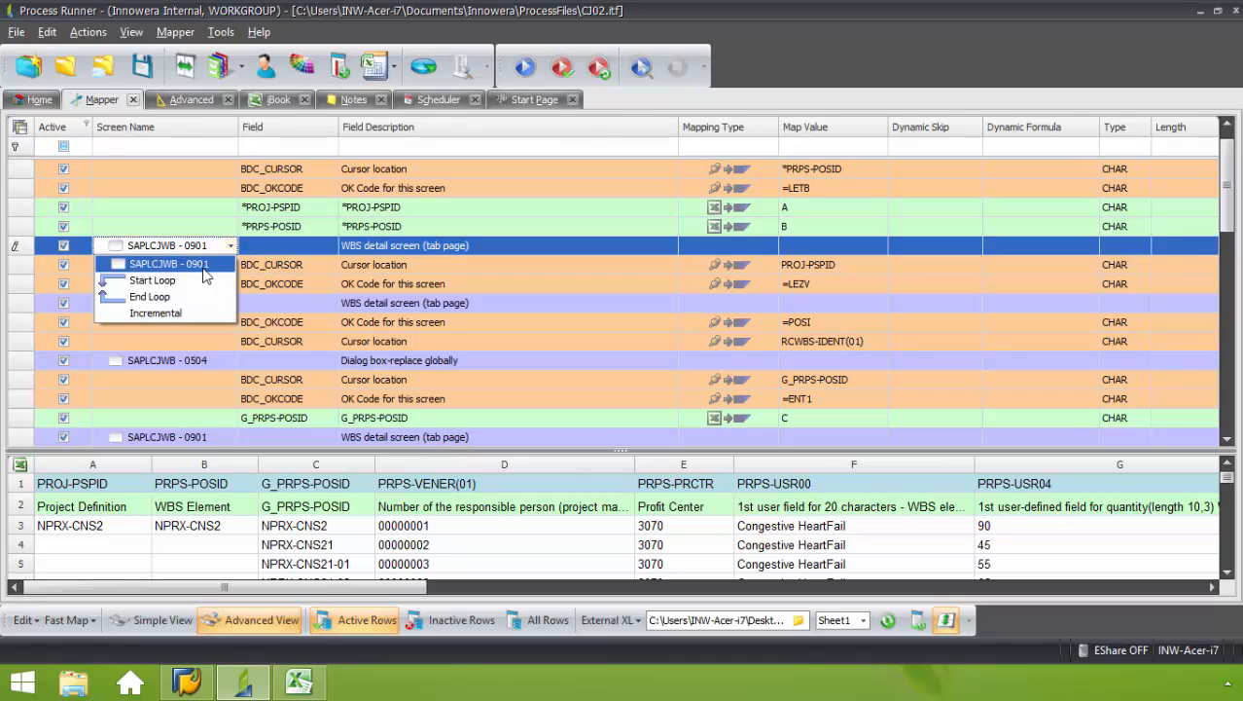
click(153, 280)
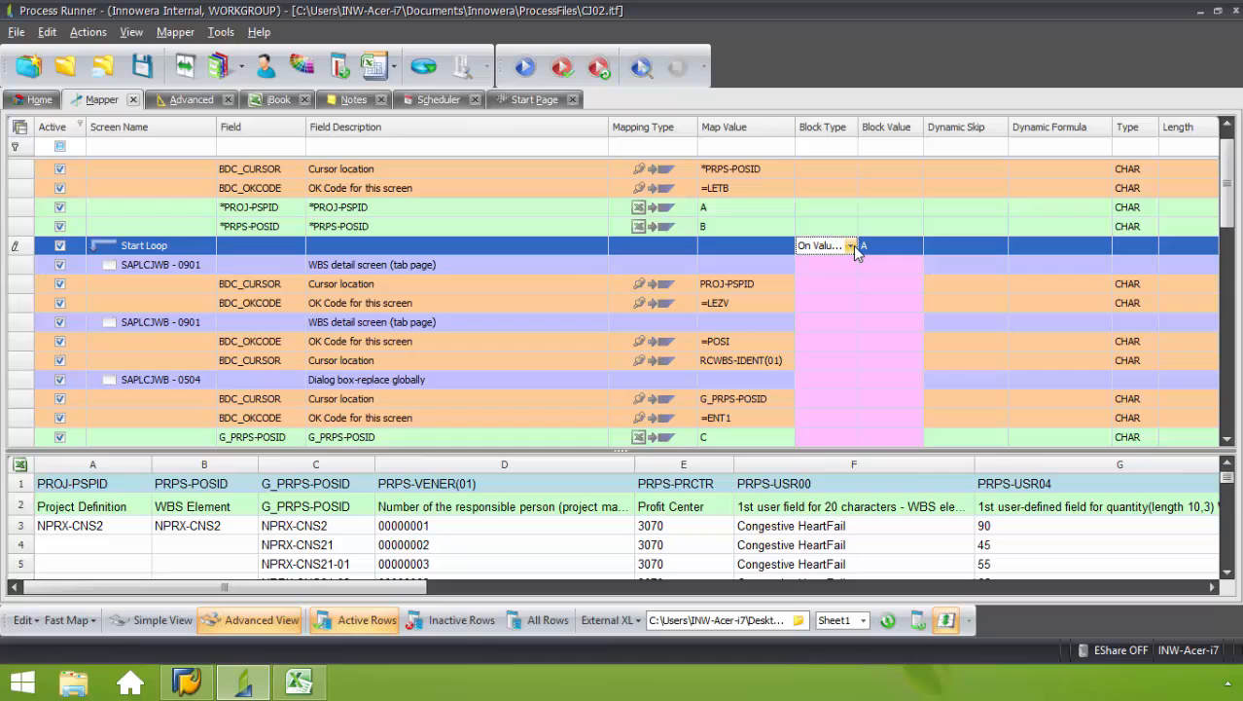
click(851, 245)
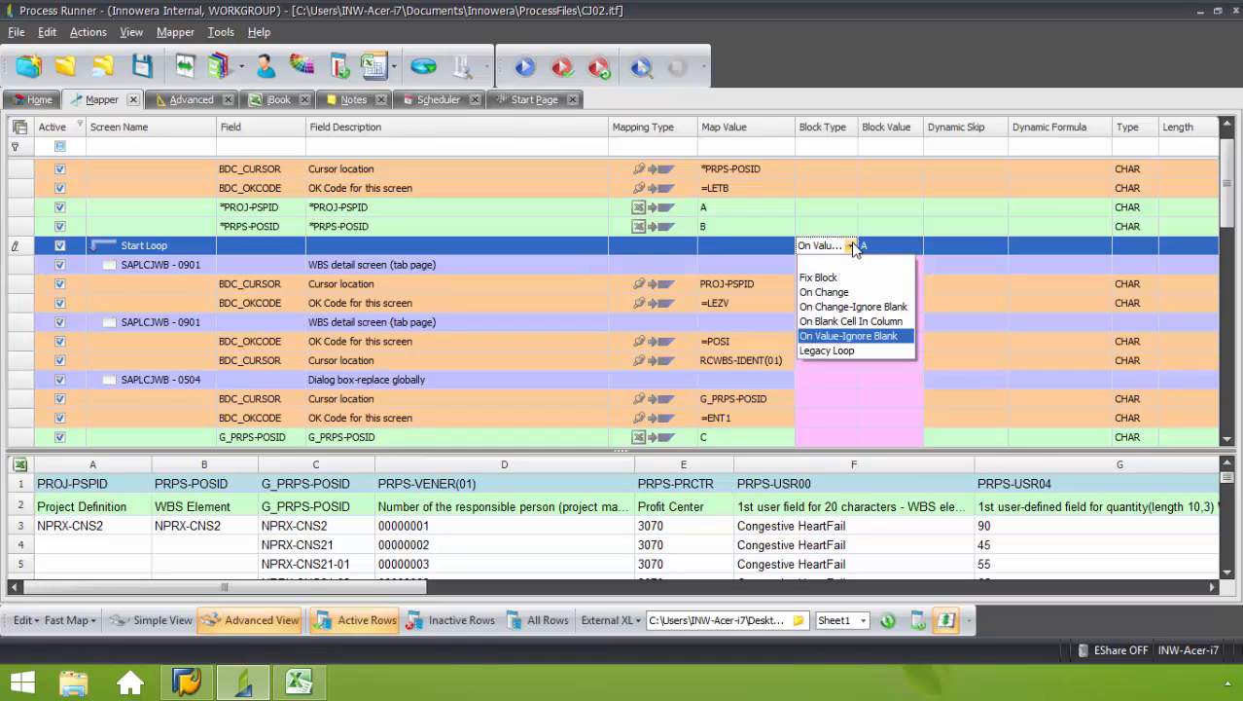
mouse_move(856, 306)
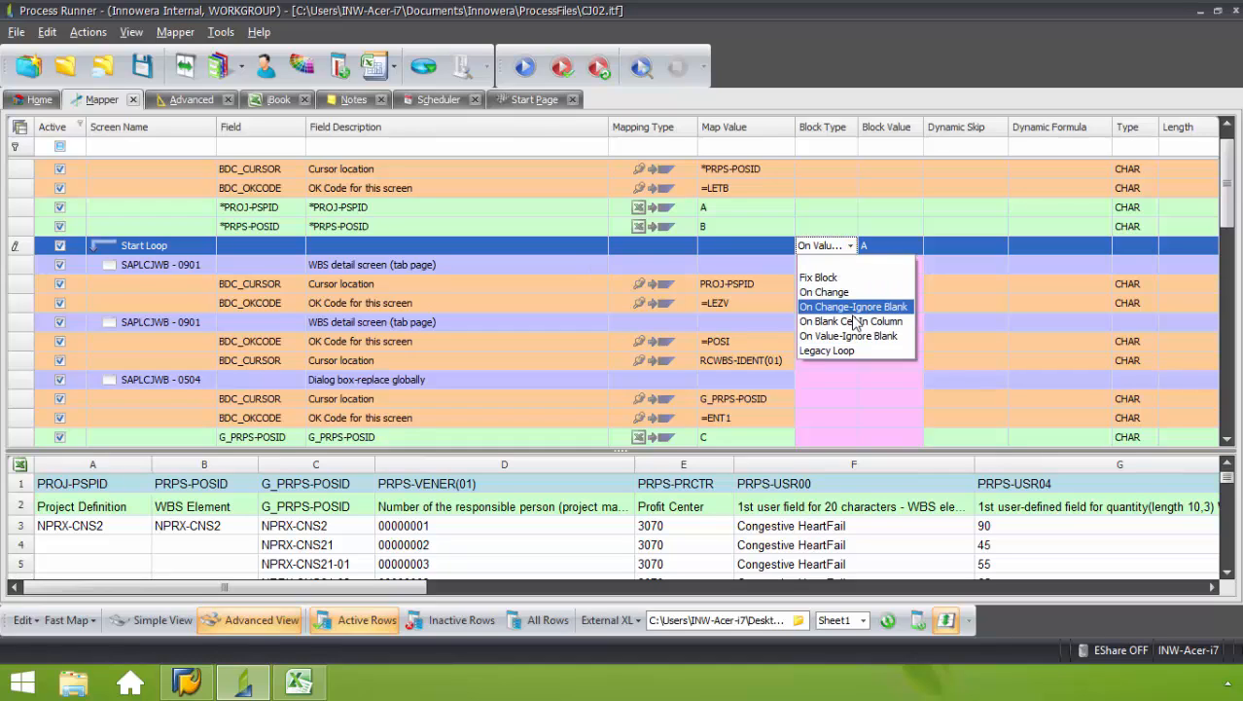
click(852, 321)
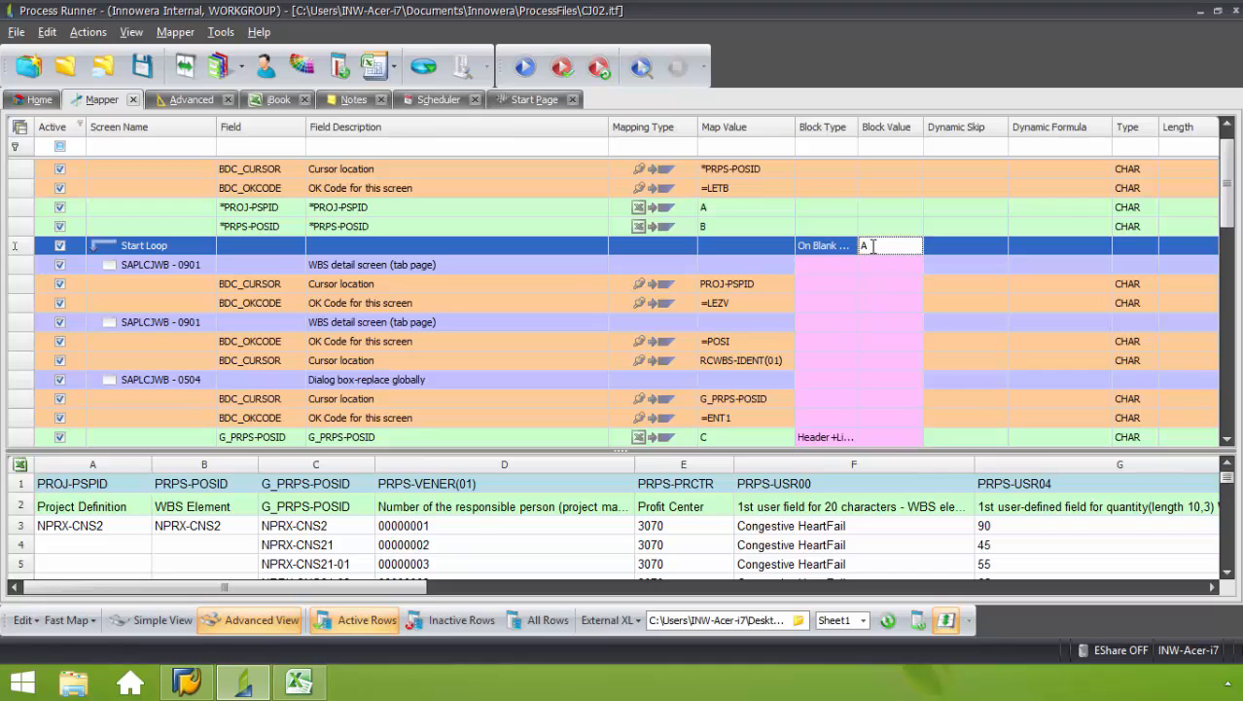
text(C)
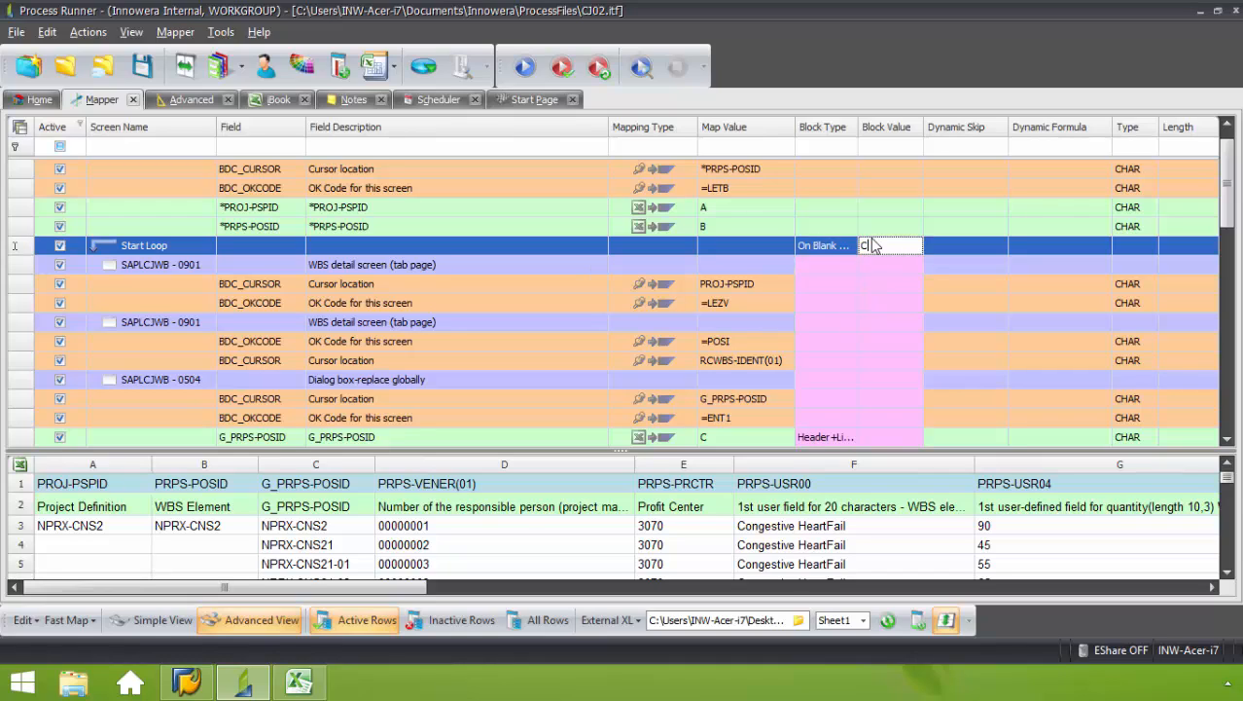
mouse_move(1012, 451)
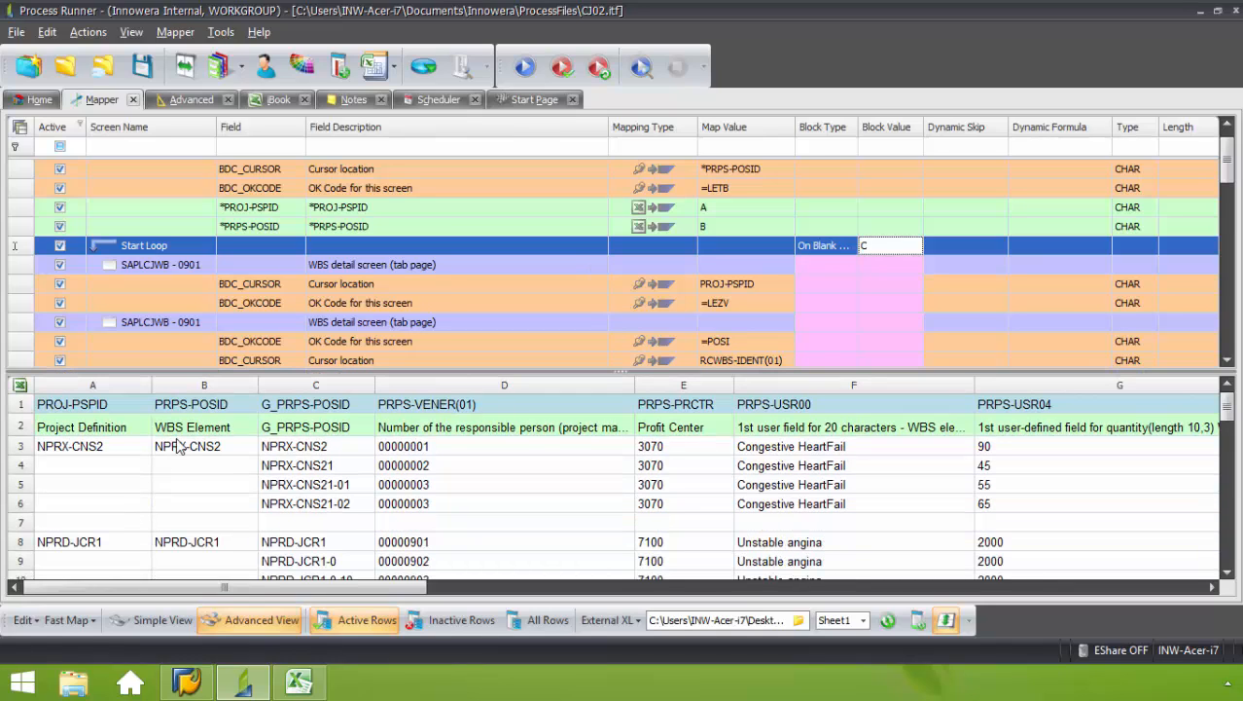
mouse_move(338, 542)
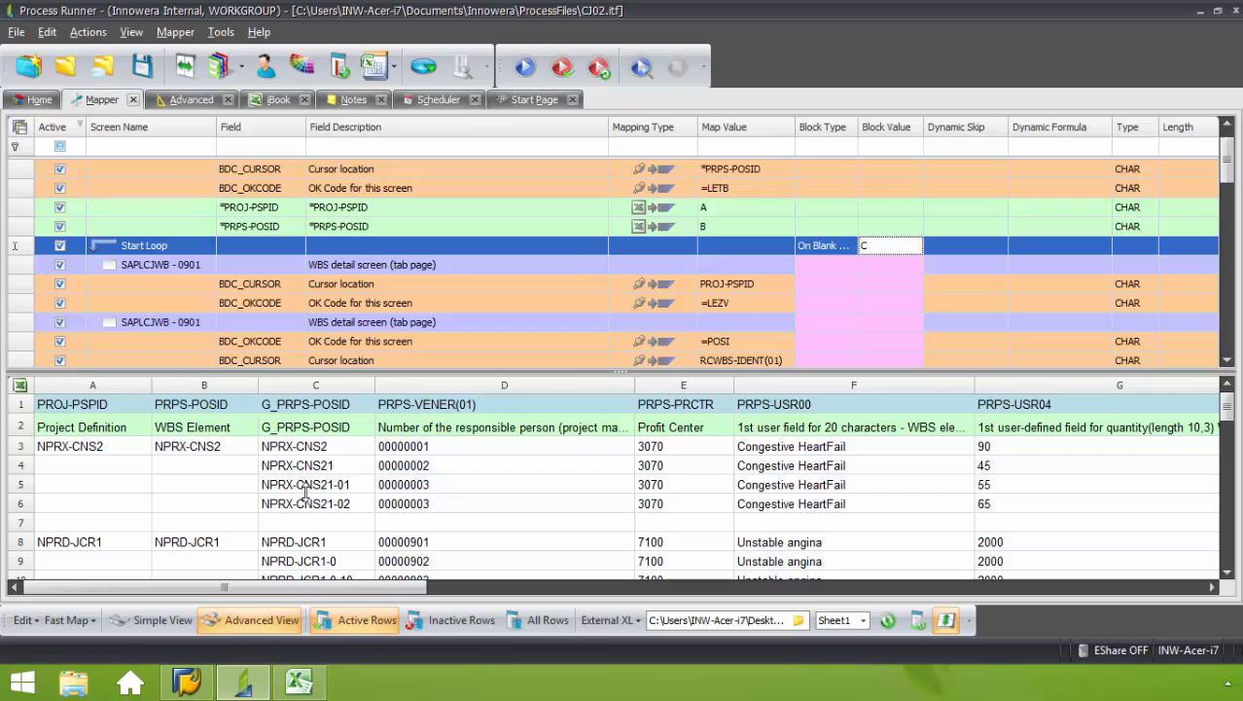
Scroll through the Mapper rows and Excel preview columns to review the field mappings
scroll(up, 3)
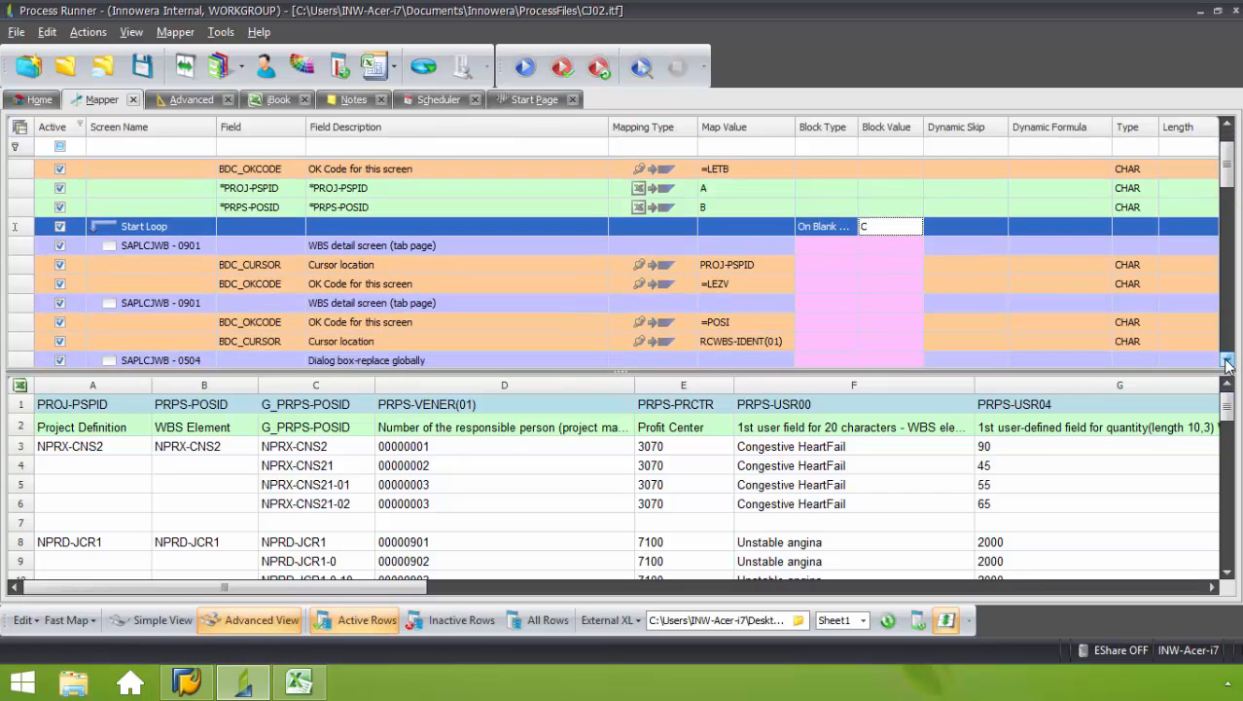
scroll(down, 3)
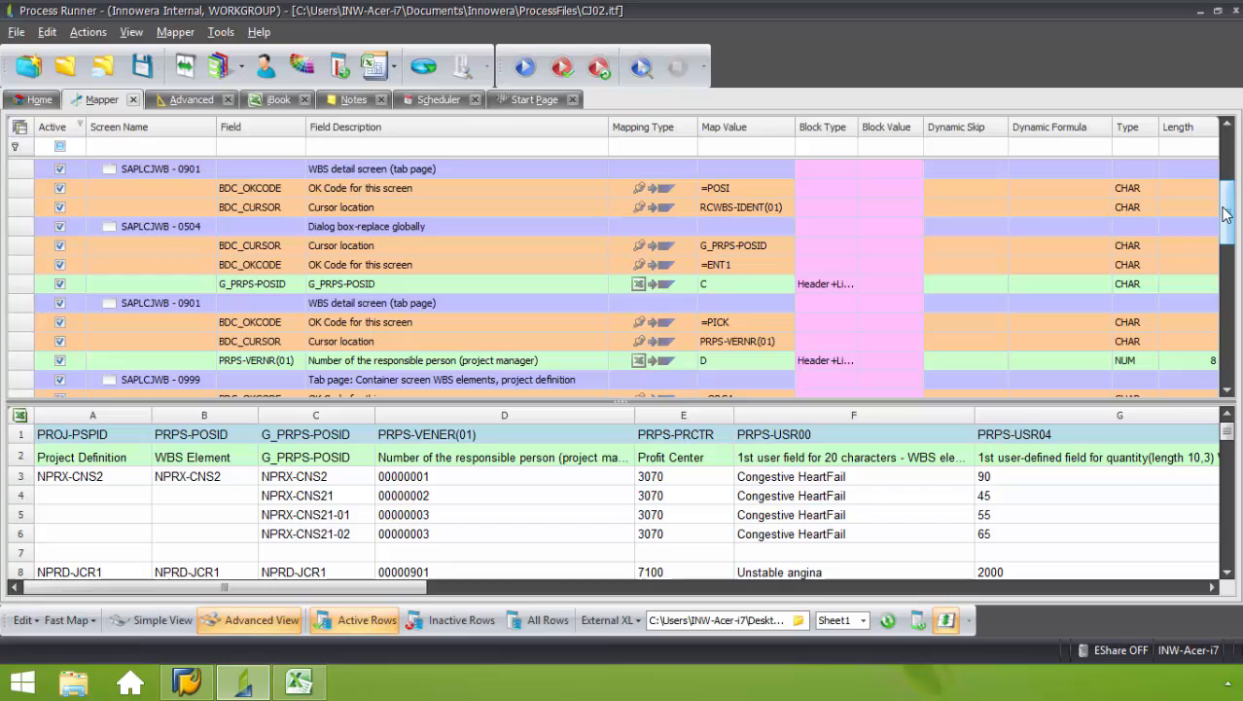
scroll(down, 3)
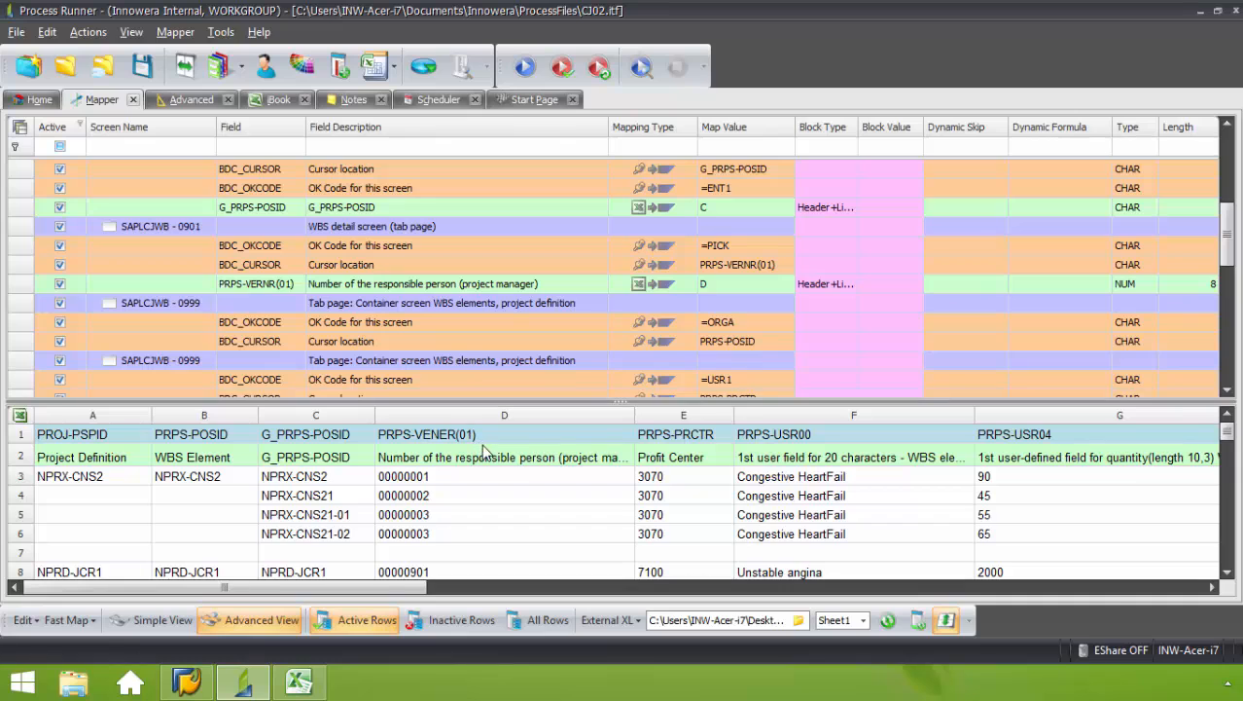
scroll(down, 3)
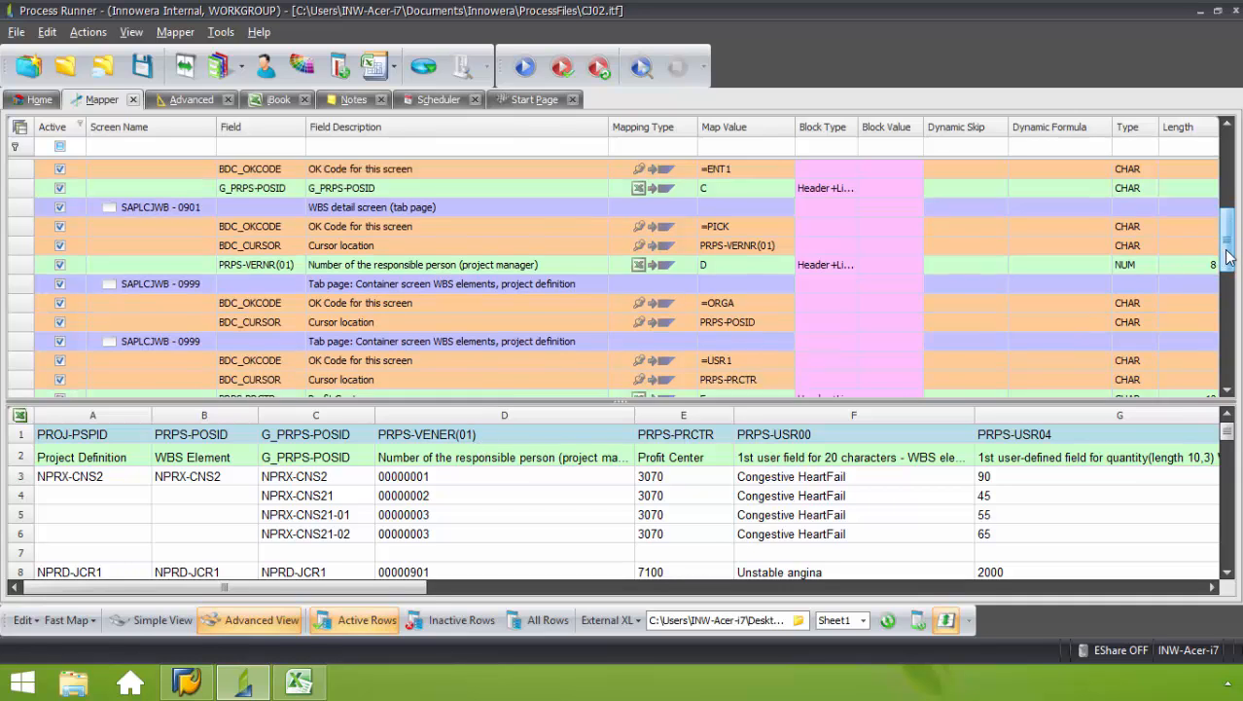
scroll(down, 3)
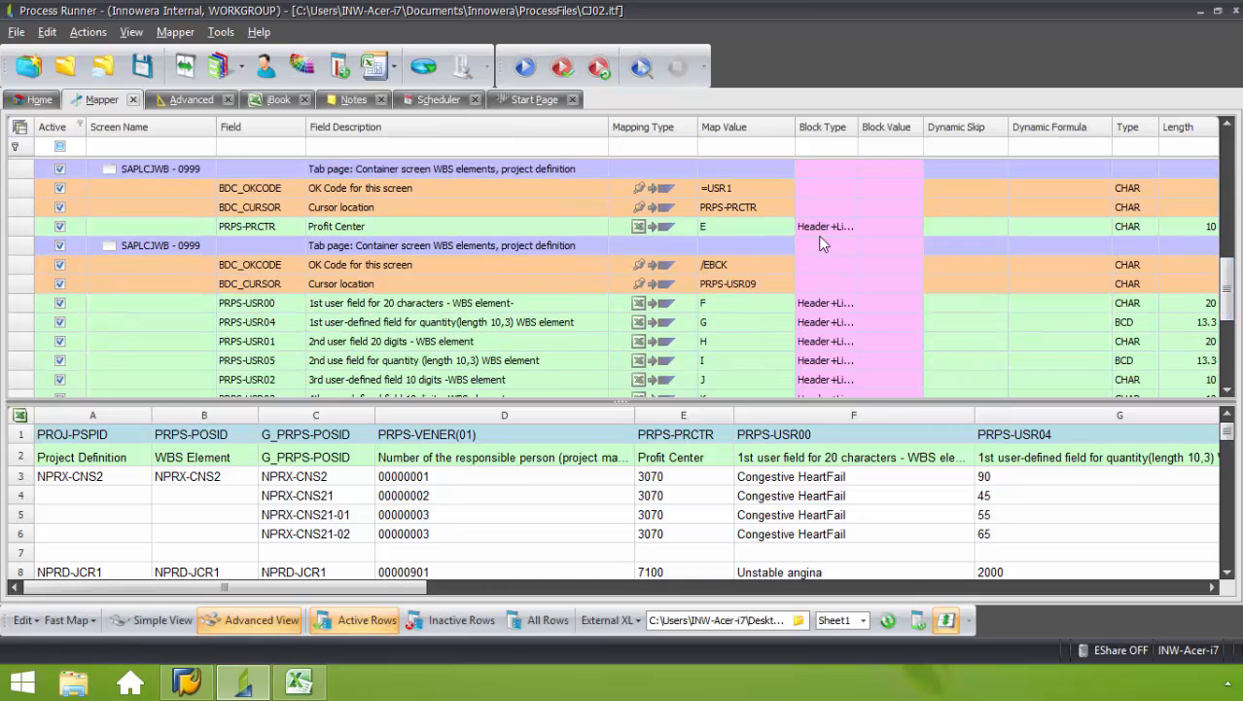
mouse_move(649, 462)
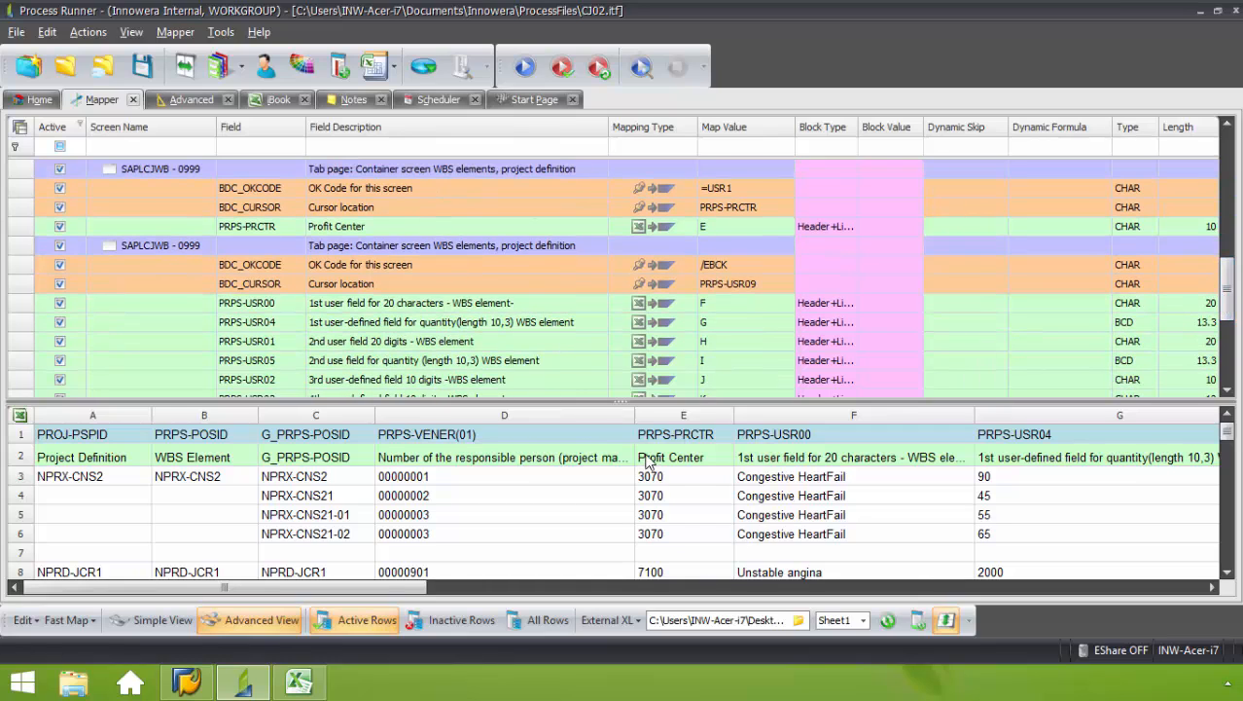
mouse_move(866, 436)
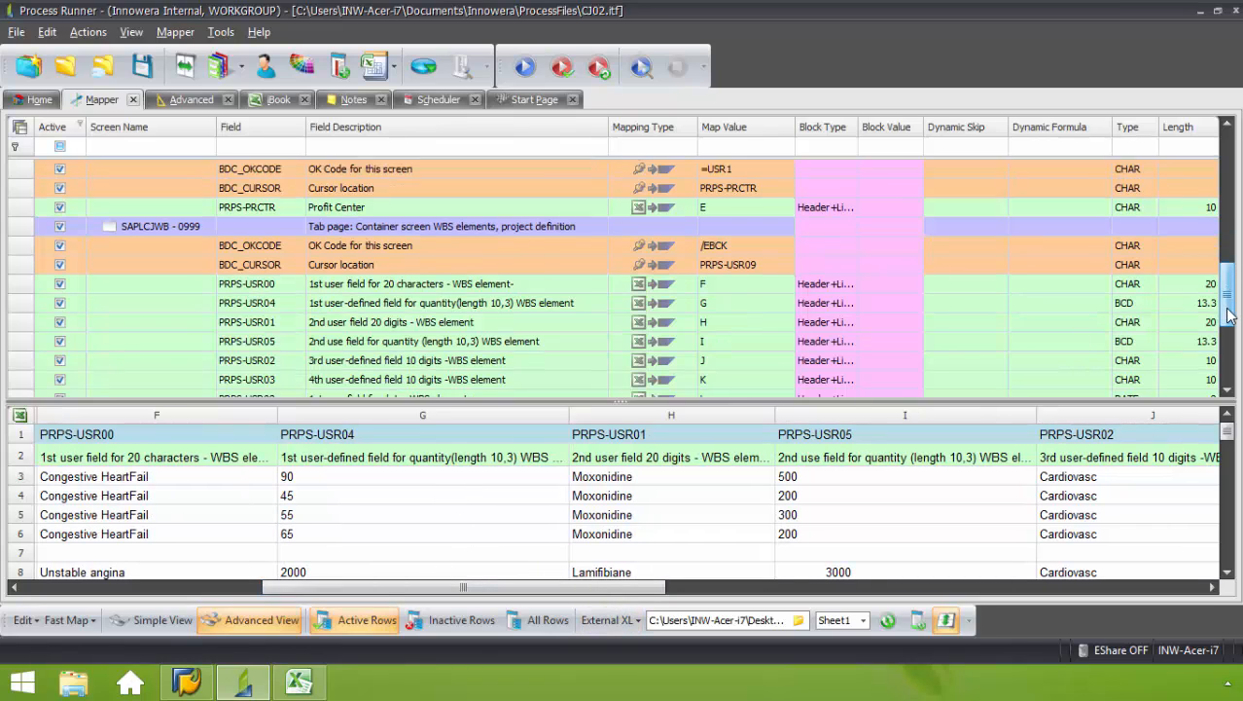
scroll(down, 3)
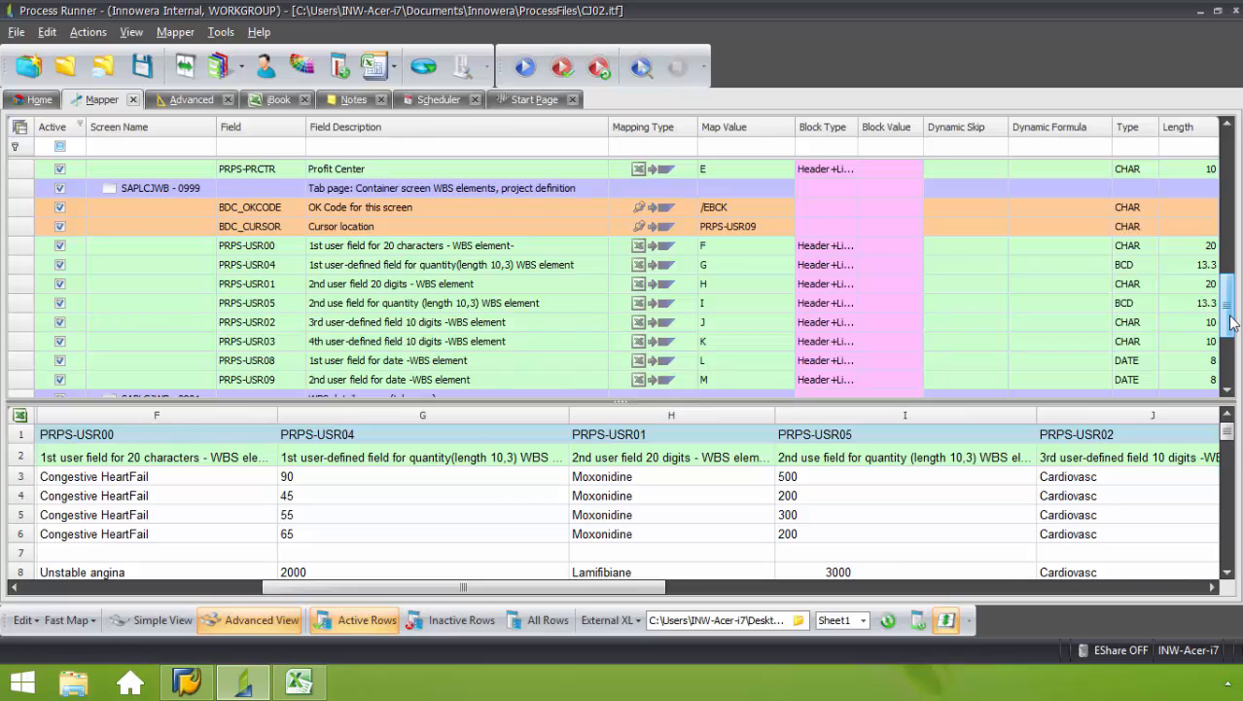
scroll(down, 3)
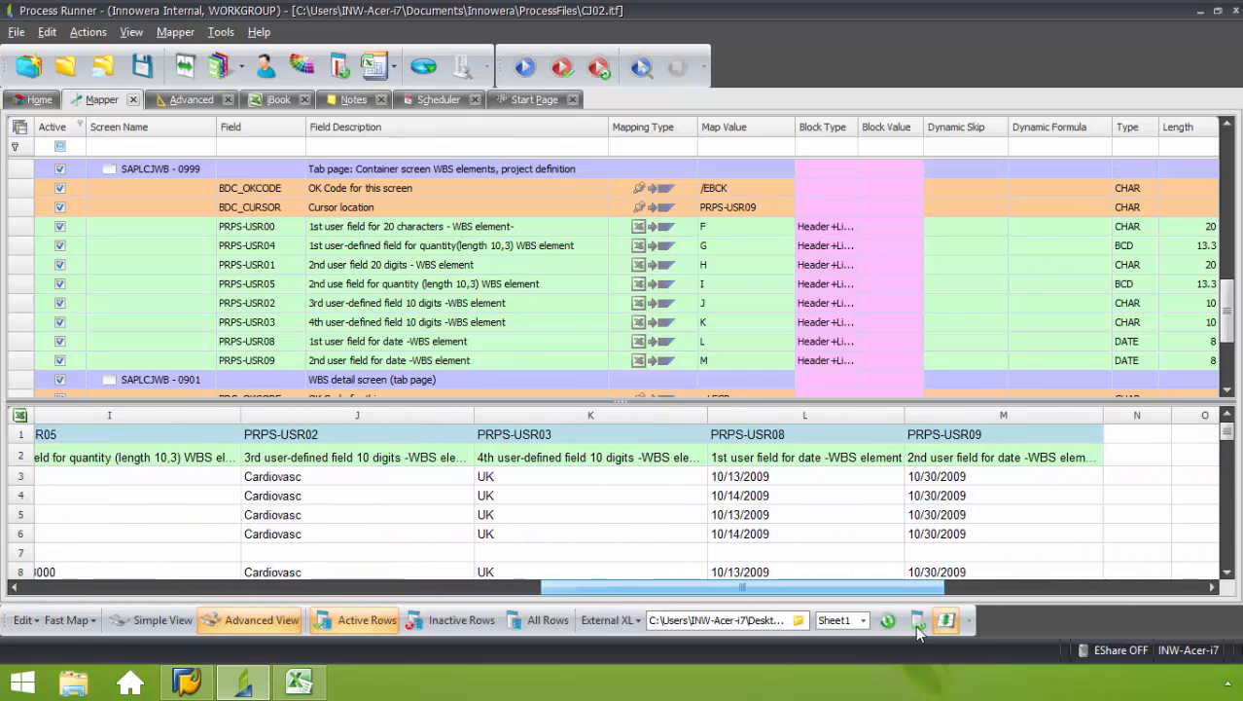
scroll(right, 3)
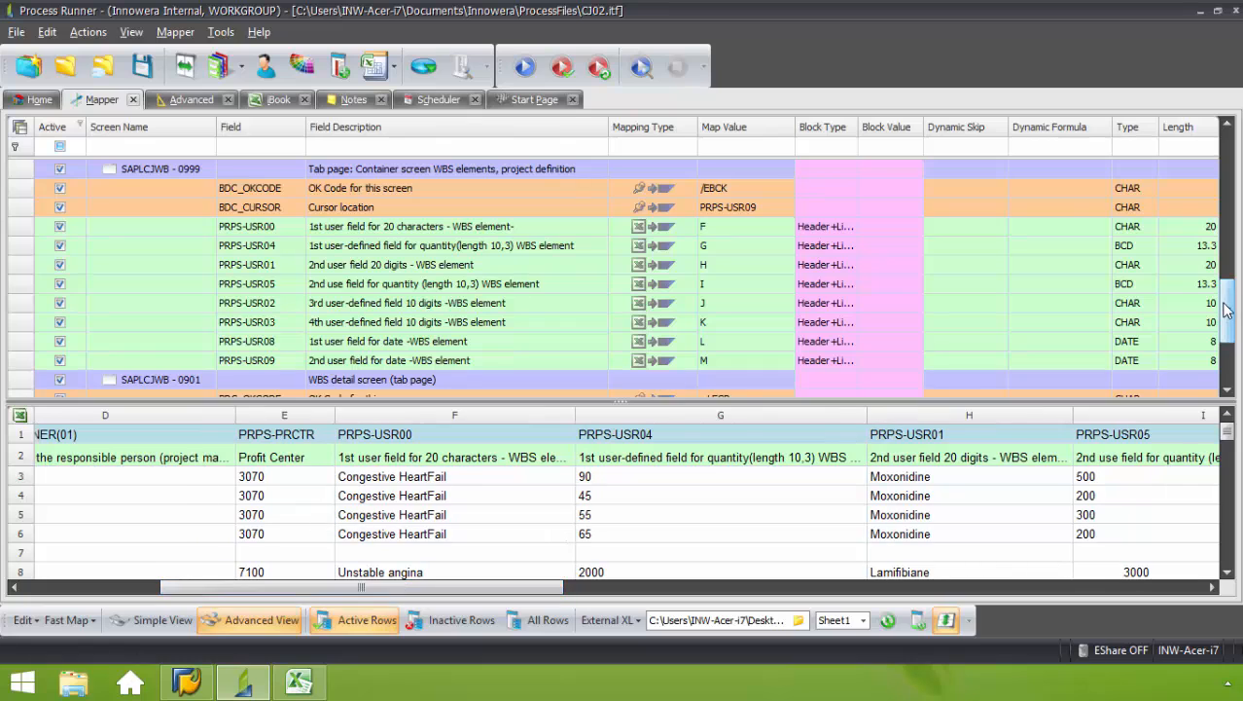
scroll(down, 3)
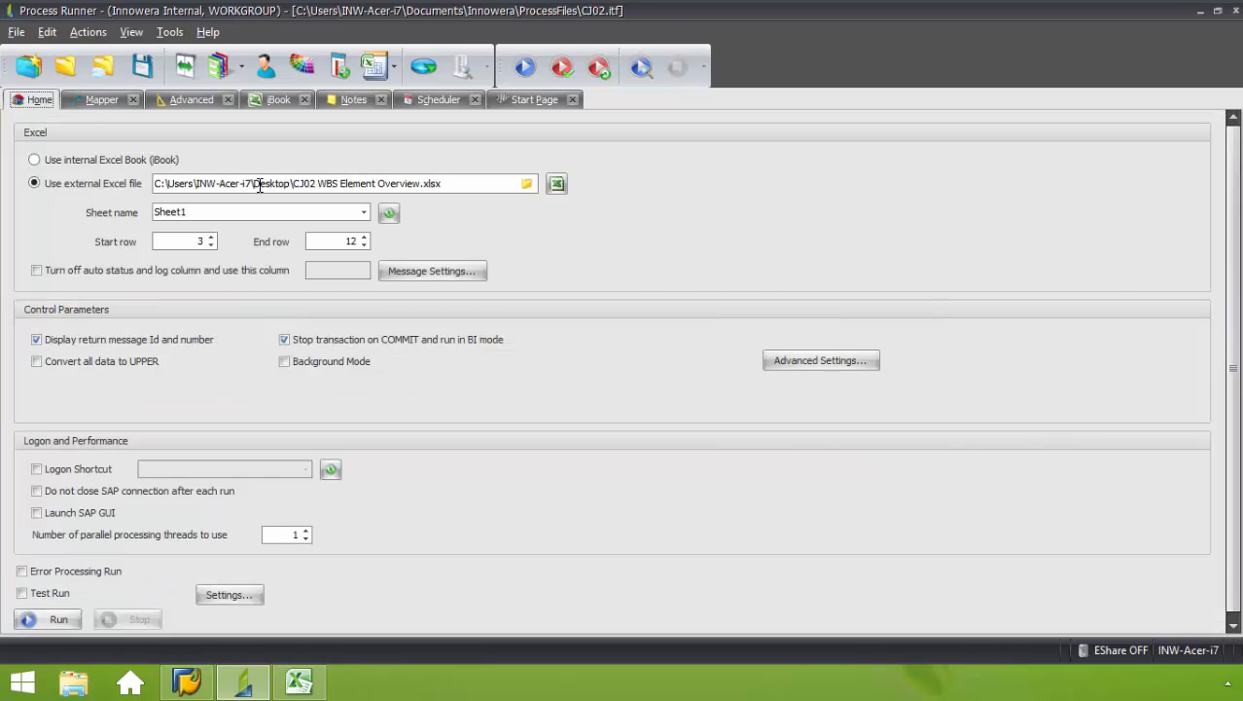
Test-run the CJ02 script in Process Runner, accepting the warning and SAP logon
click(23, 592)
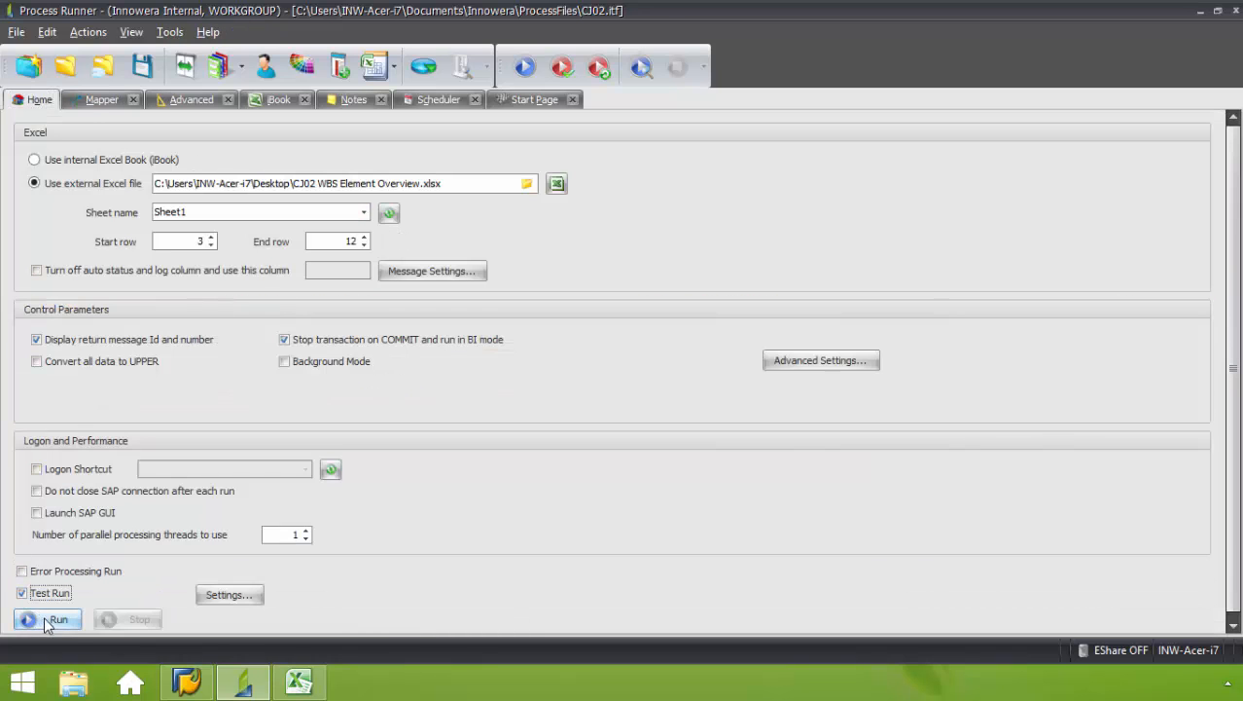
click(58, 619)
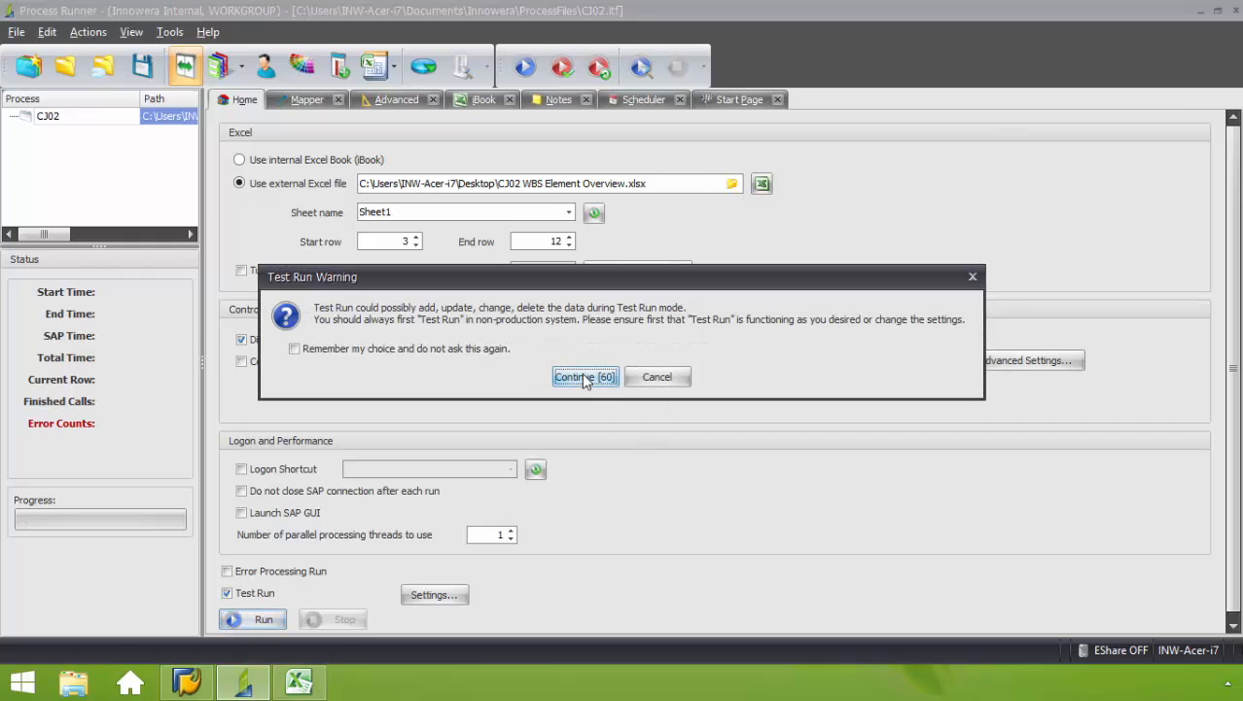
click(585, 377)
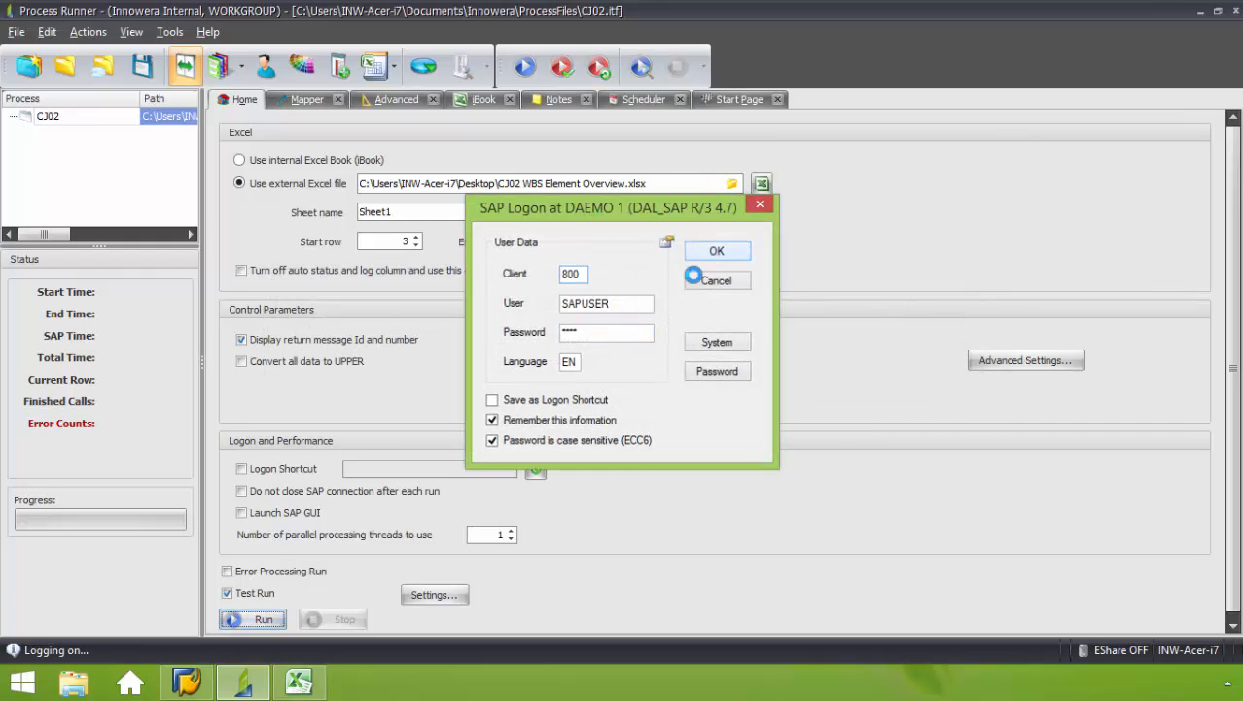
click(718, 251)
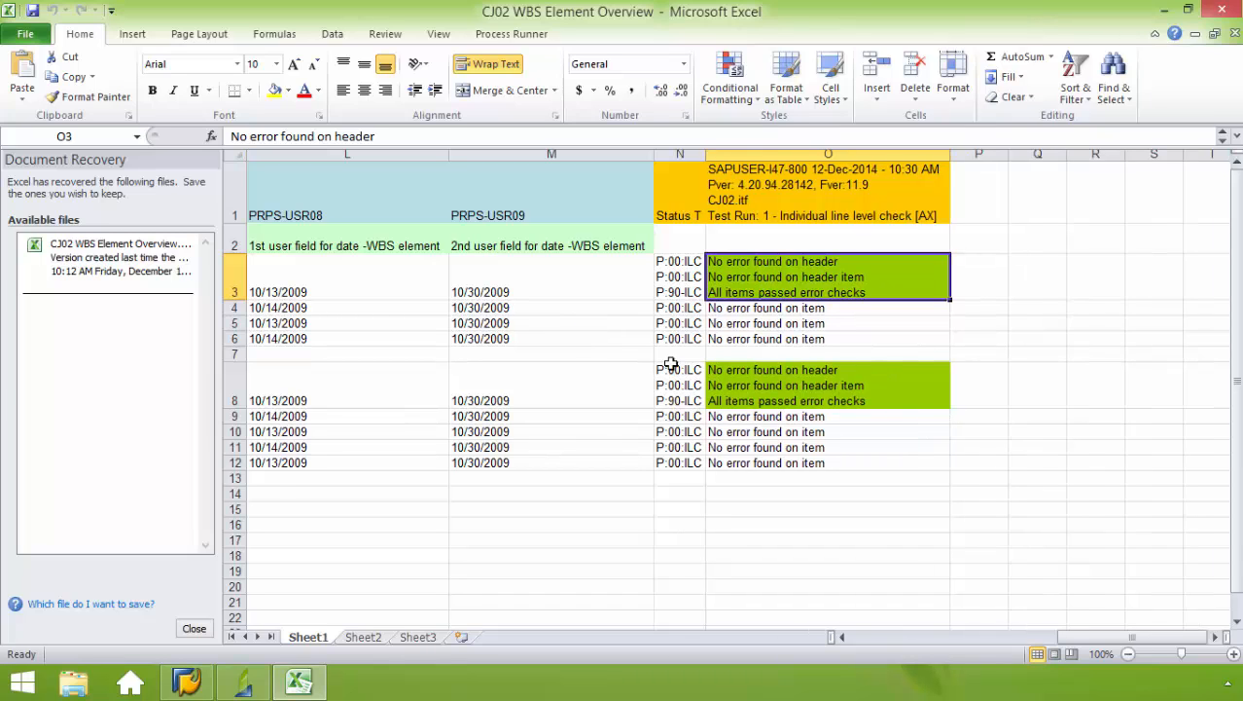
mouse_move(563, 339)
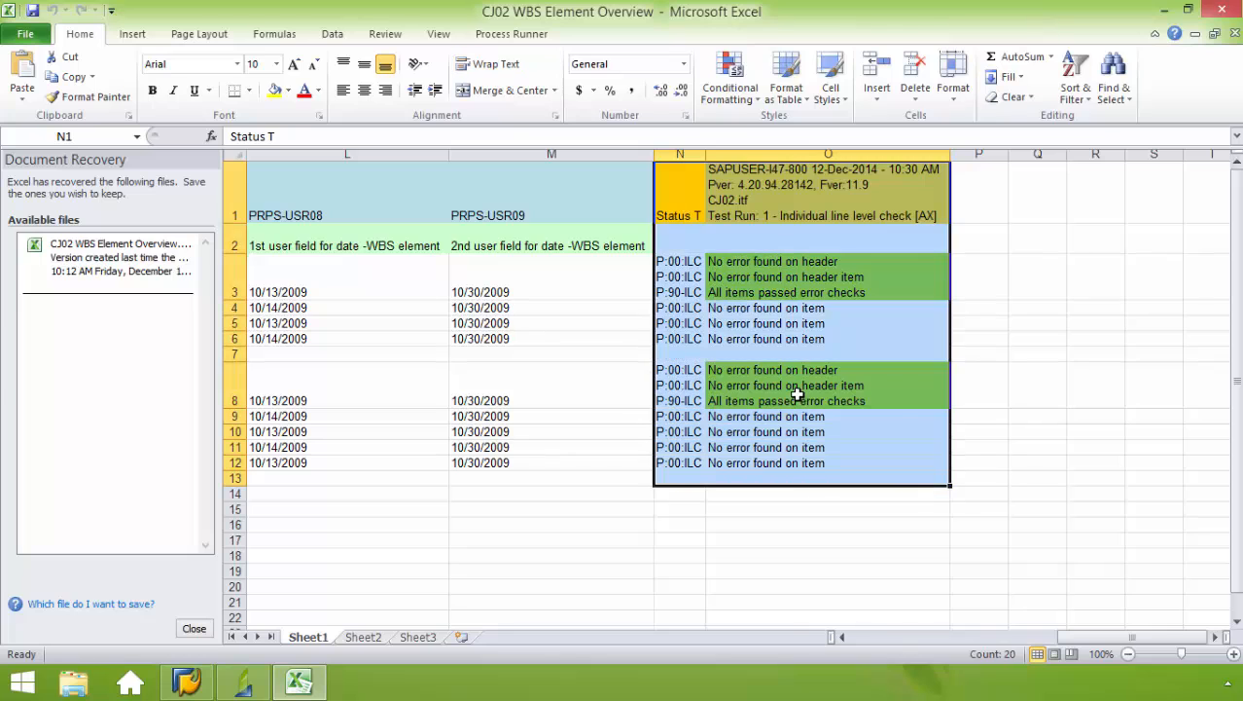
Delete test-run status and message columns N:O as entire columns in Excel
right_click(798, 394)
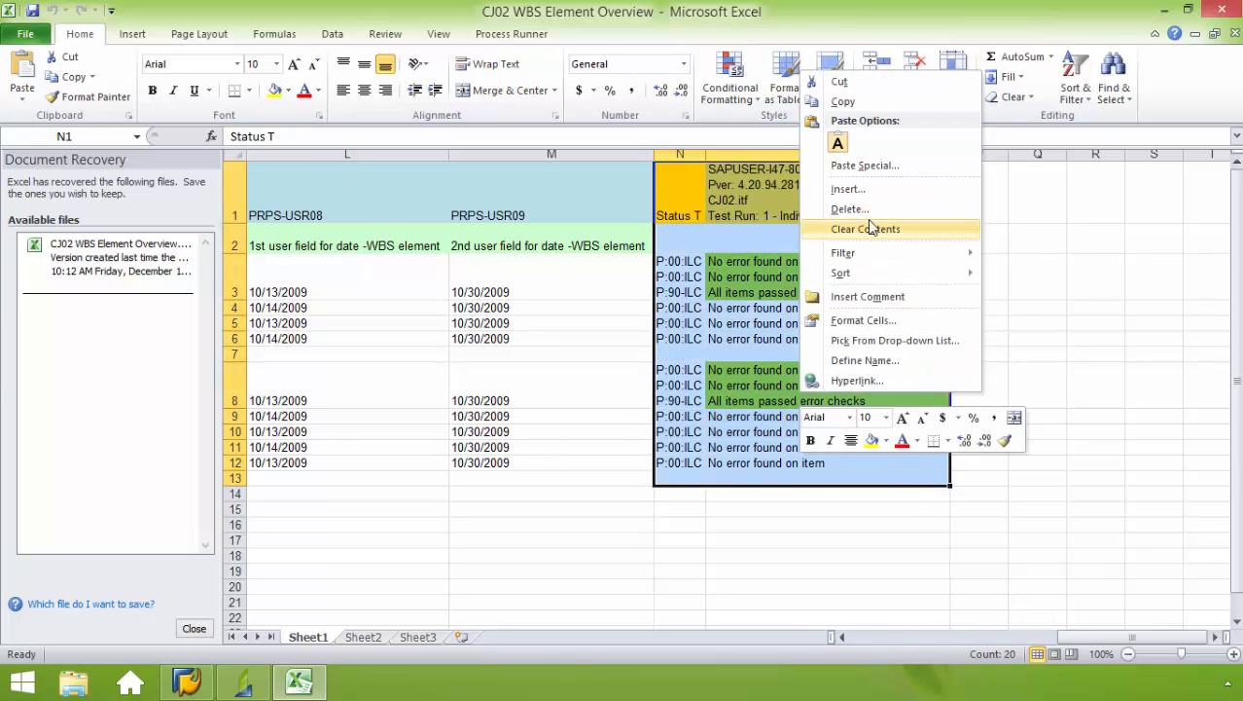
click(851, 209)
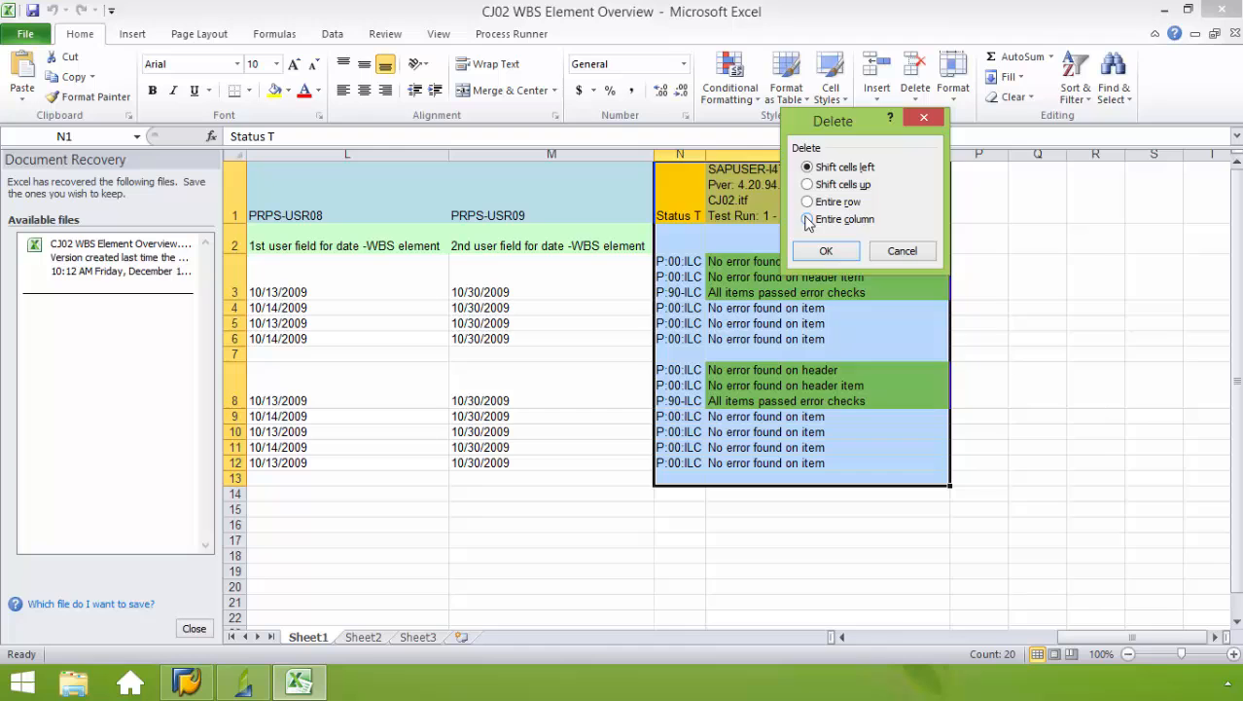
click(825, 250)
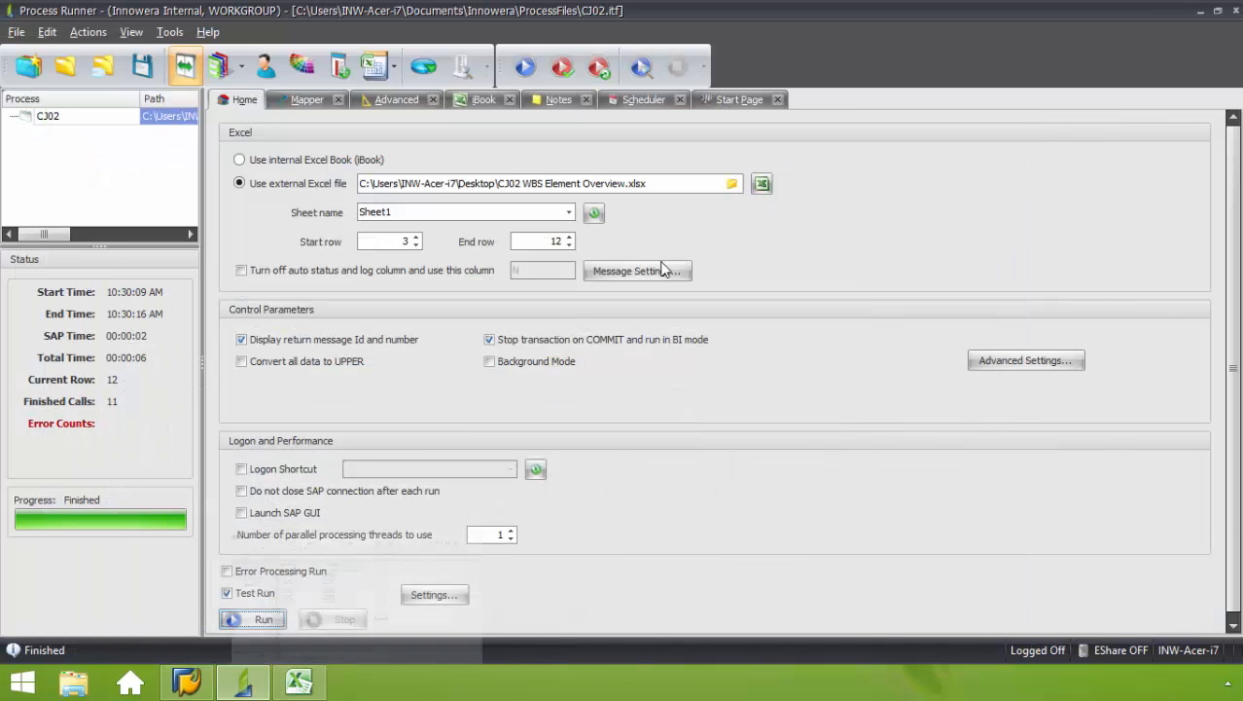
Turn off Test Run and execute CJ02 for real, confirming the SAP logon
click(227, 593)
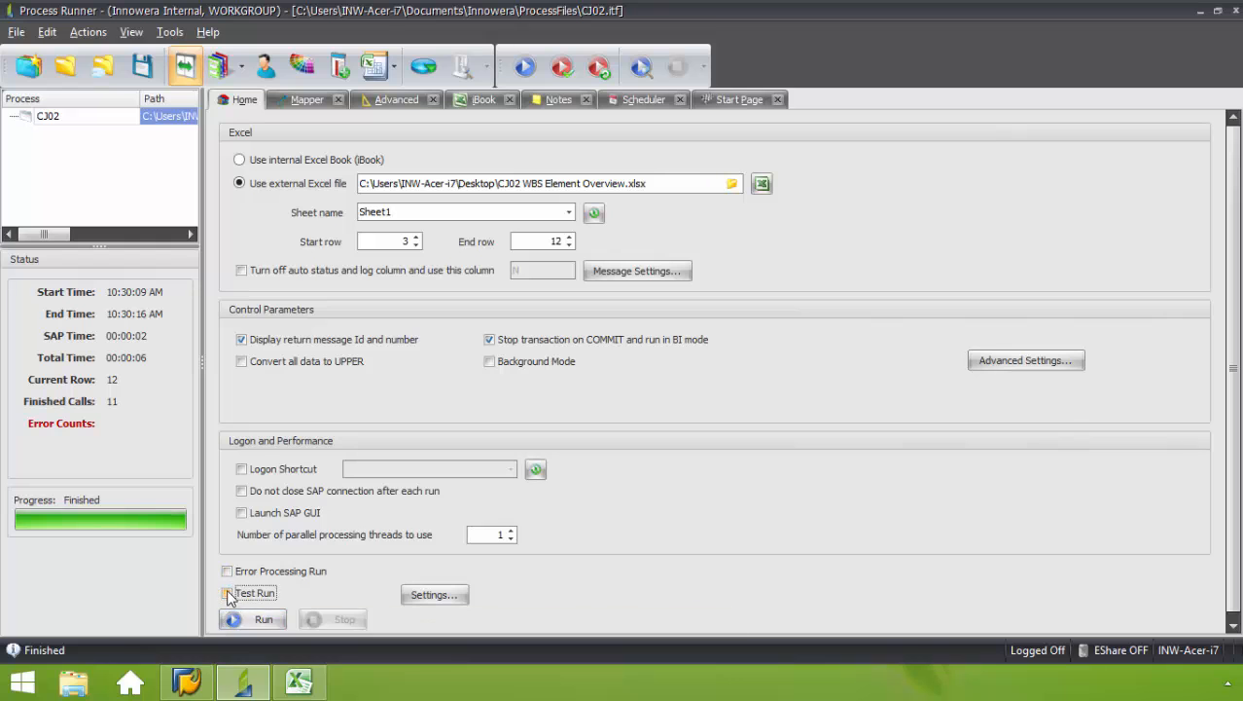
click(263, 618)
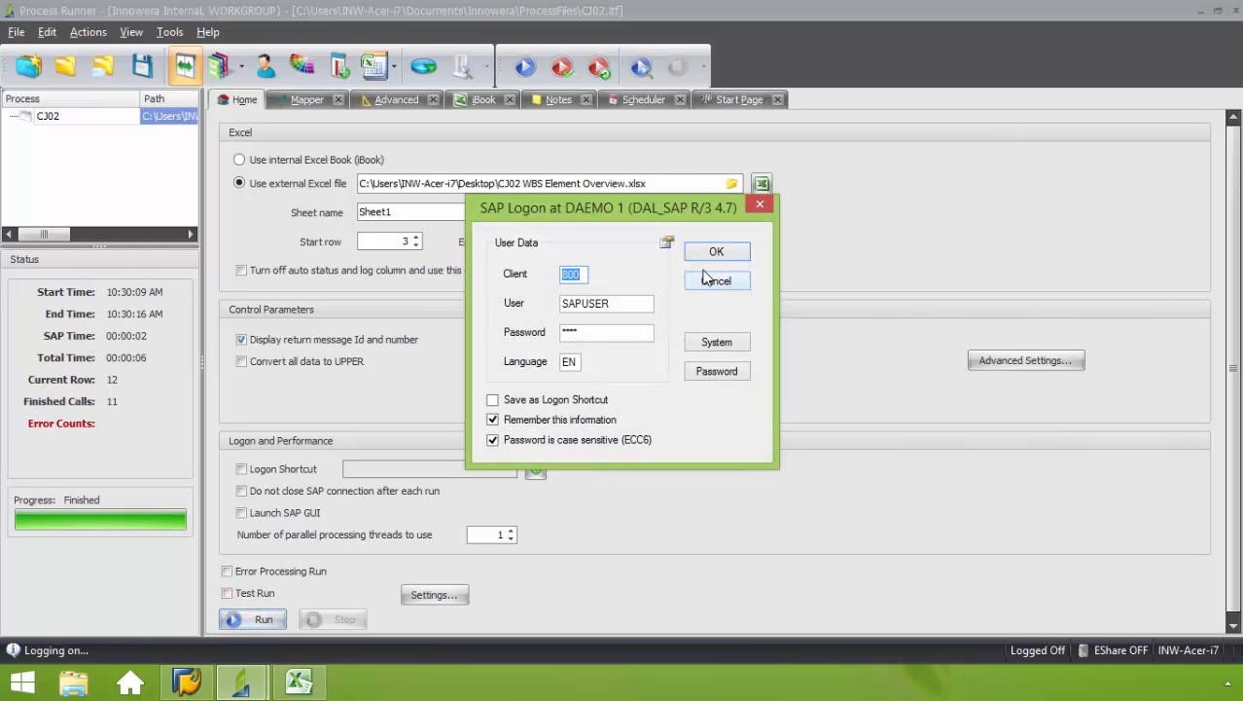
click(717, 251)
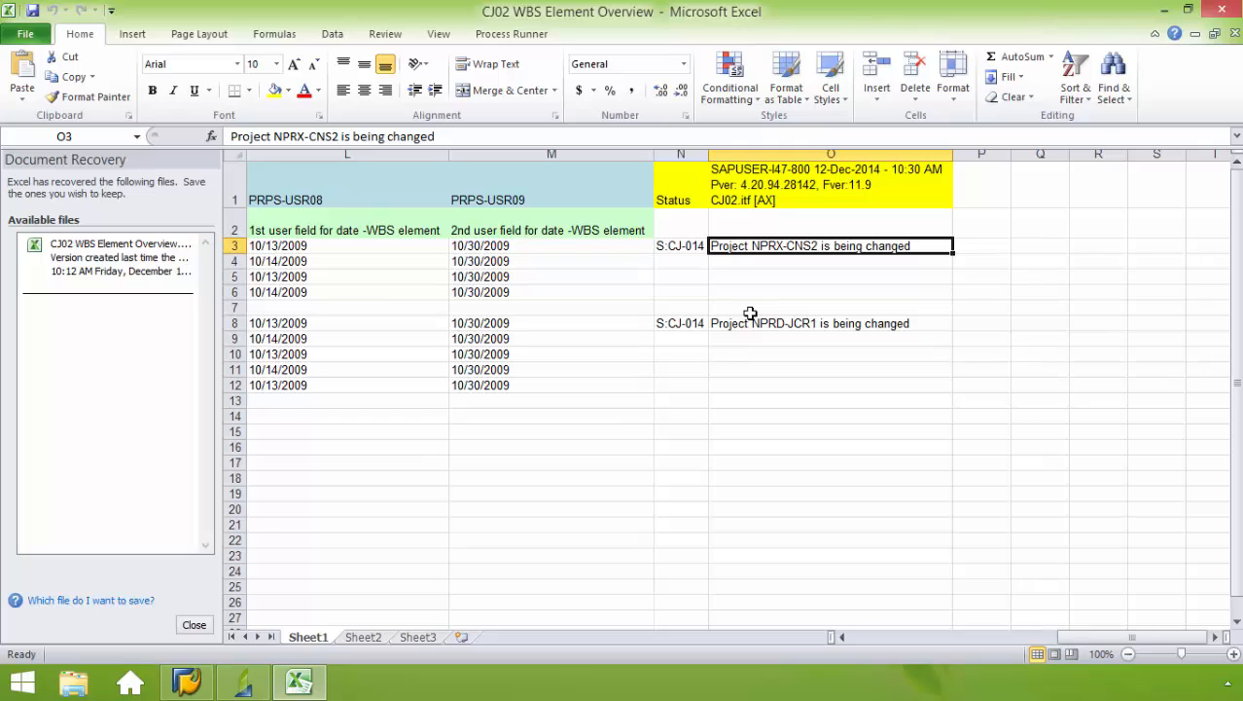
mouse_move(827, 303)
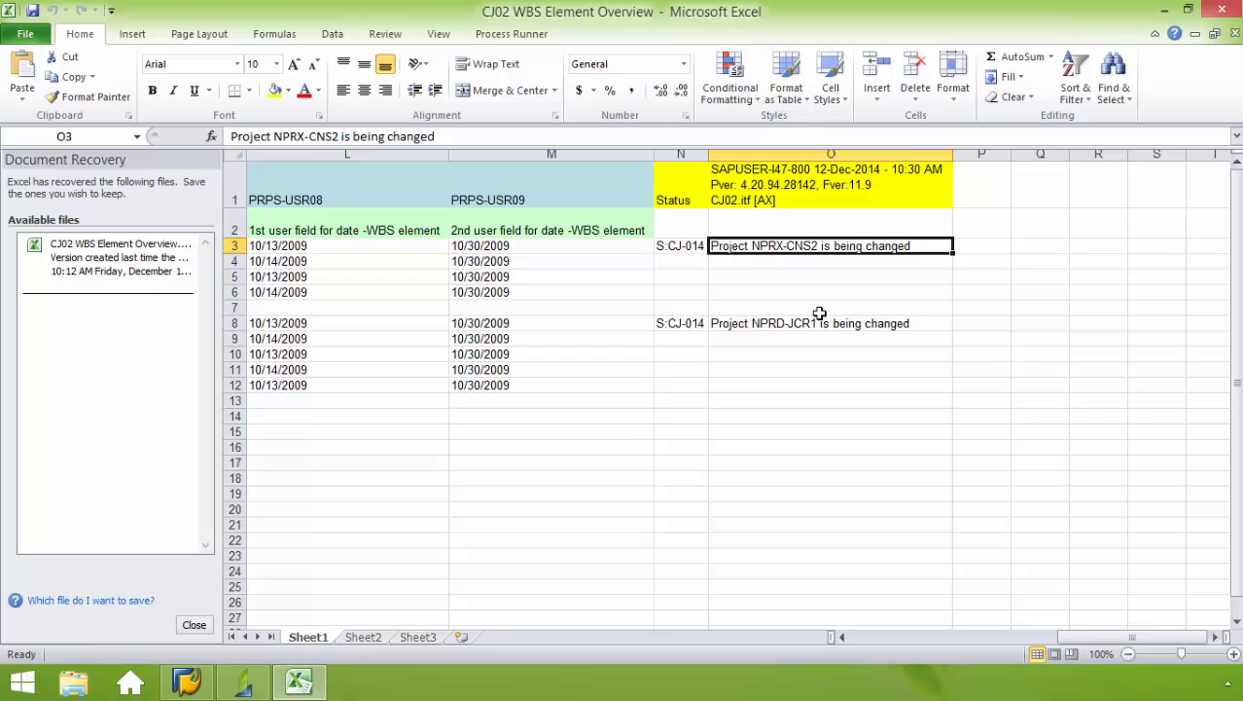
mouse_move(750, 359)
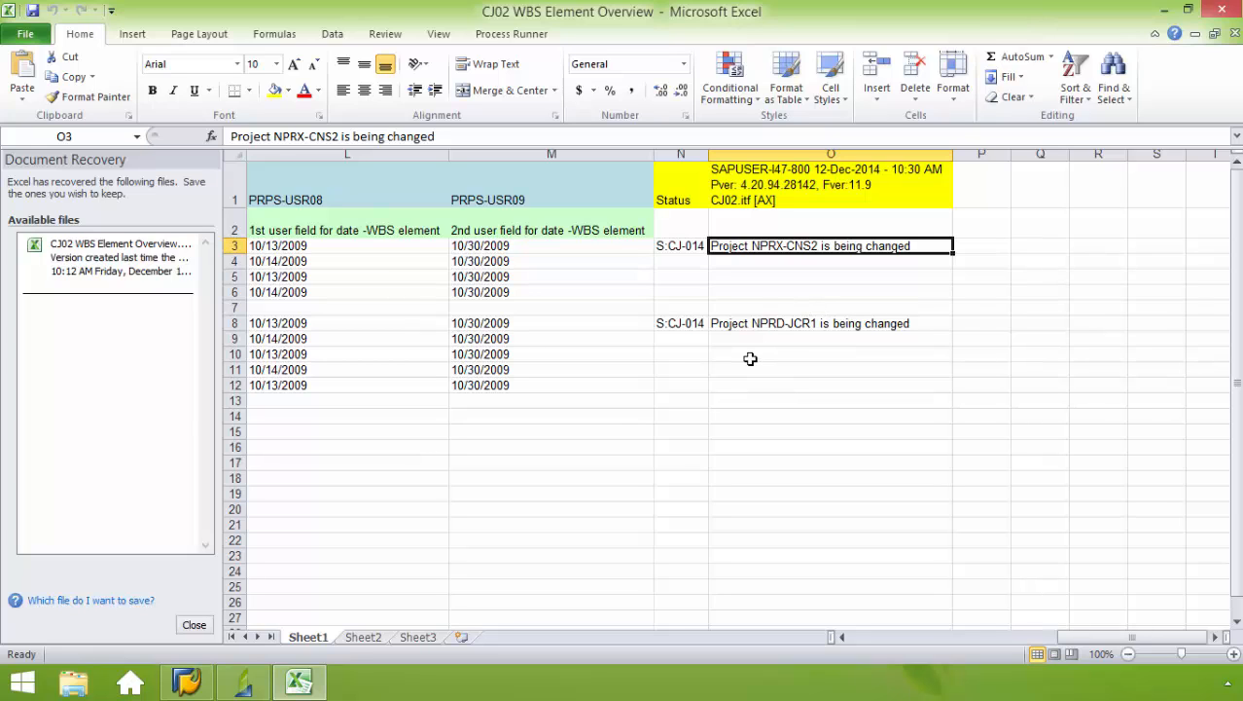